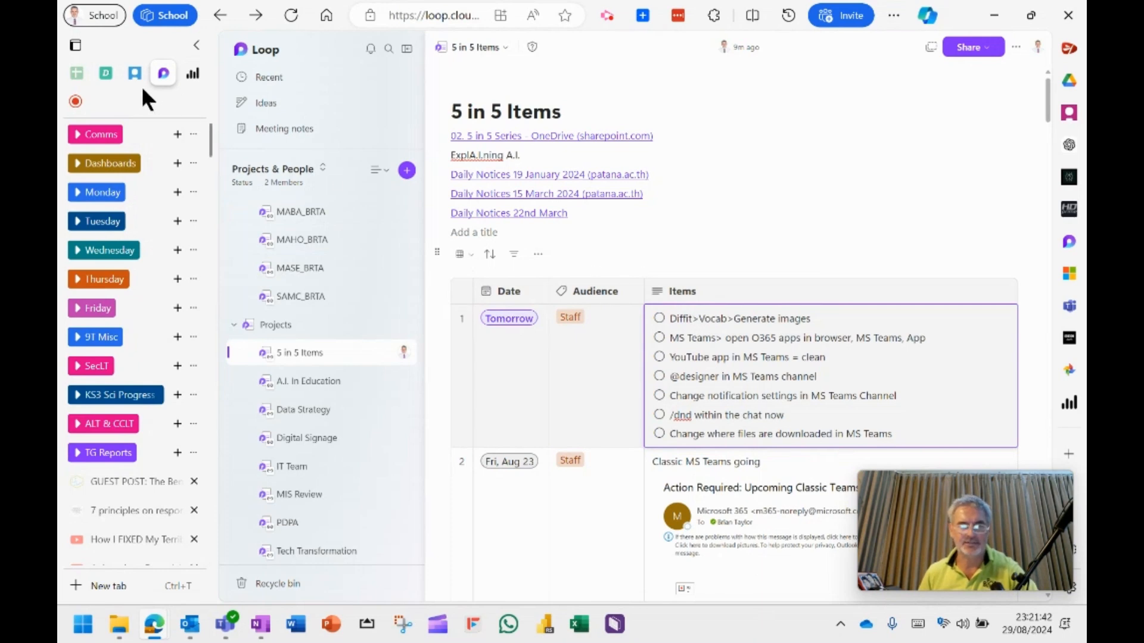
# Return from the Diffit tab to the Bangkok Patana Staff Centre page via the back-history list
pyautogui.click(105, 73)
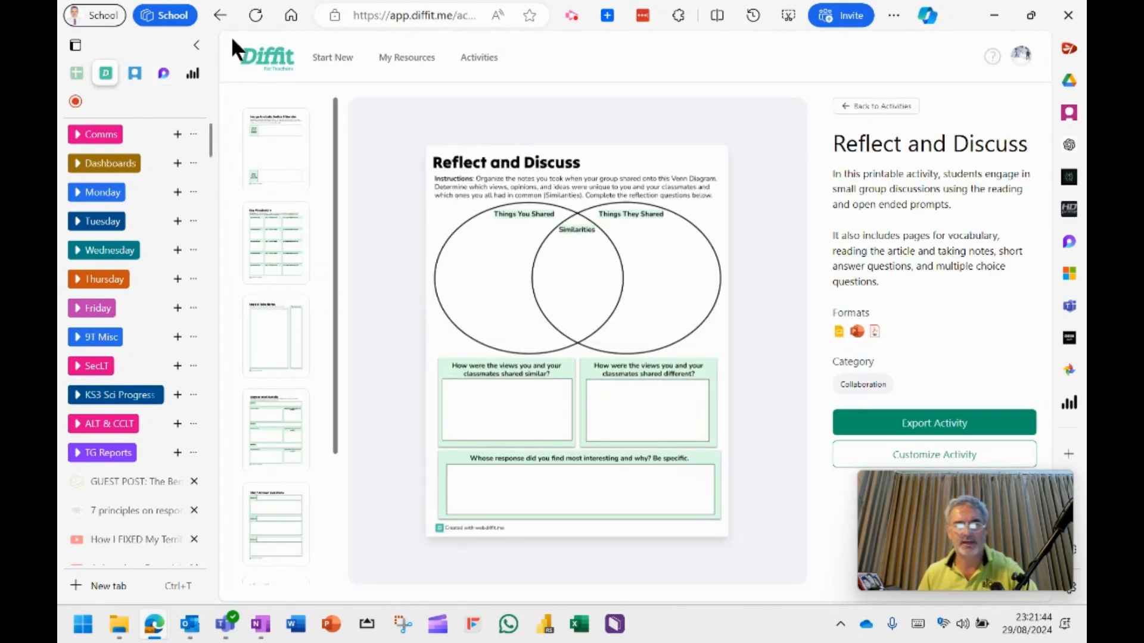
pyautogui.click(220, 14)
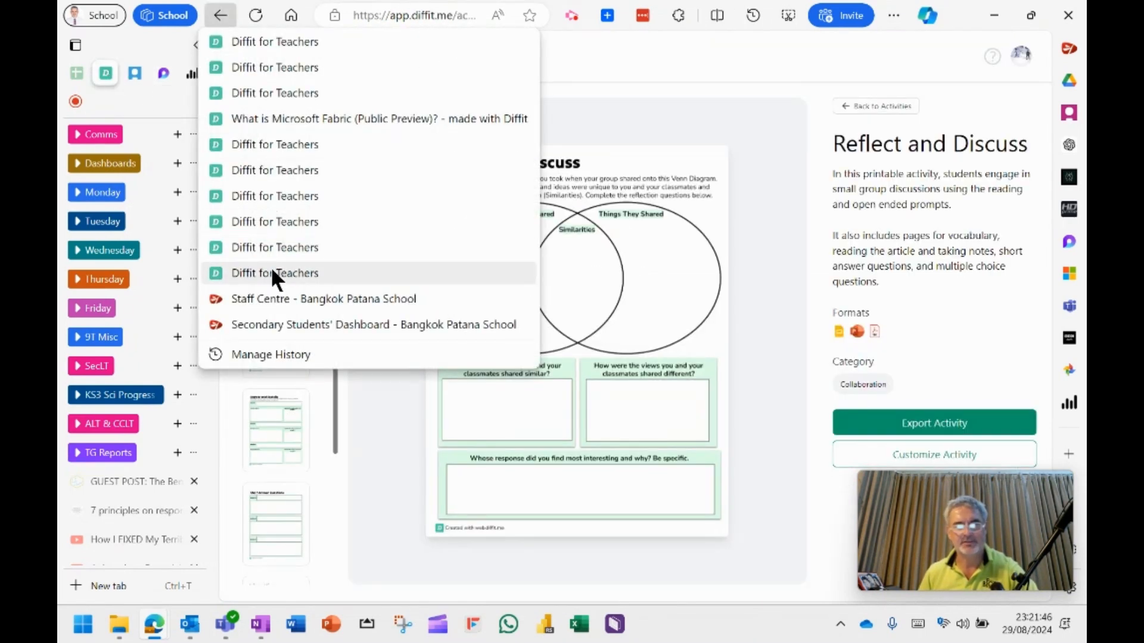
pyautogui.click(274, 273)
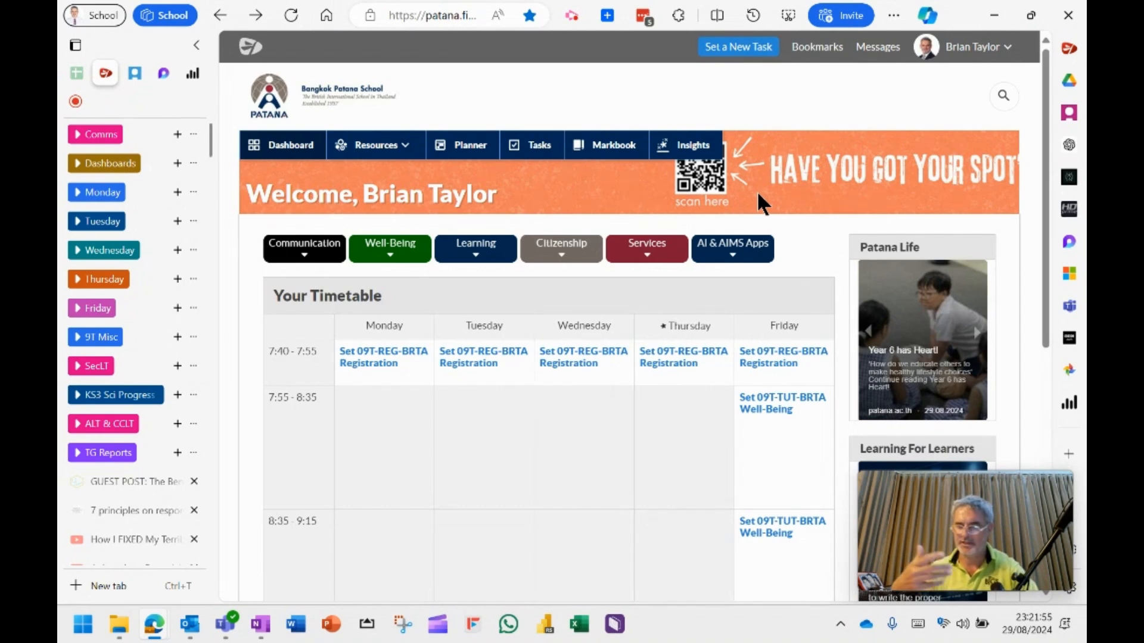
pyautogui.moveTo(817, 185)
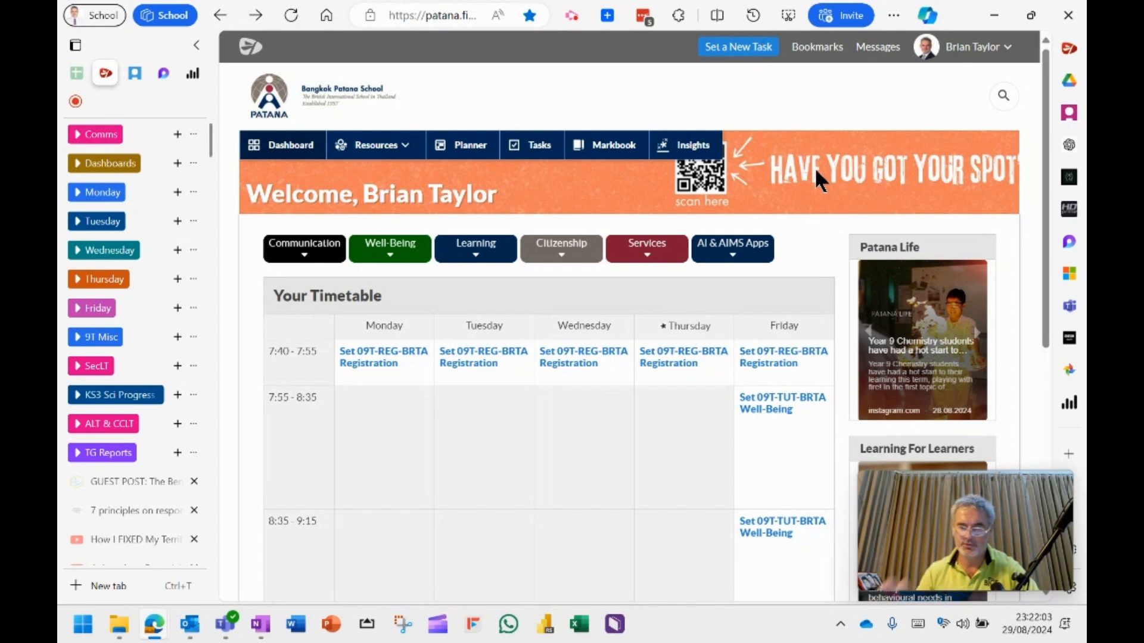
pyautogui.moveTo(823, 154)
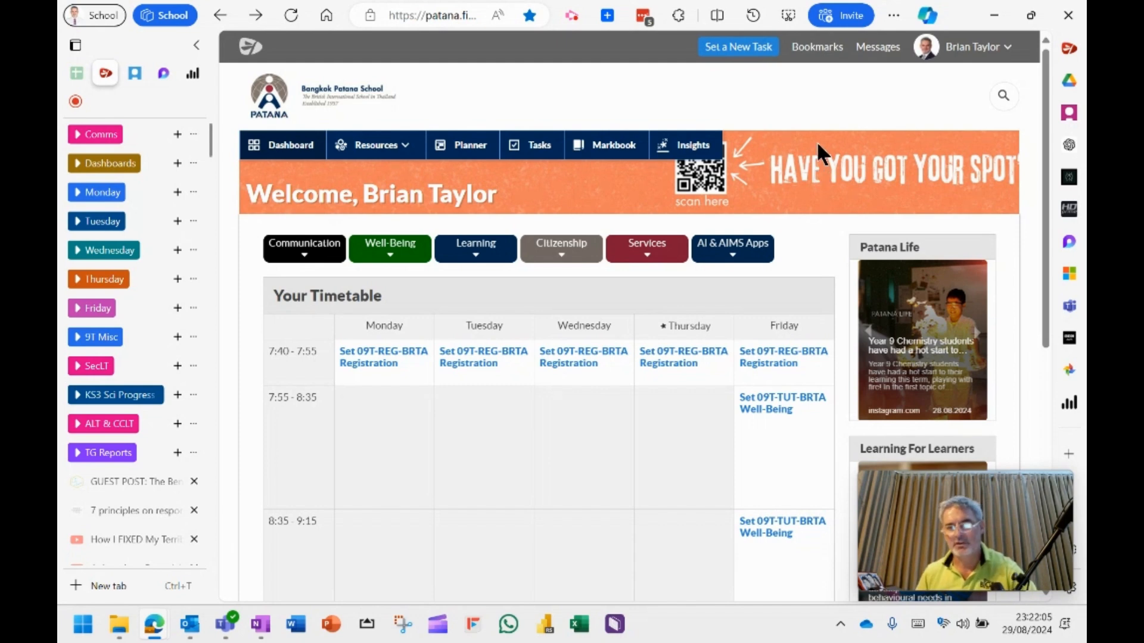
# Launch the Diffit A.I. Tool from the AI & AIMS Apps menu and show My Resources
pyautogui.click(732, 248)
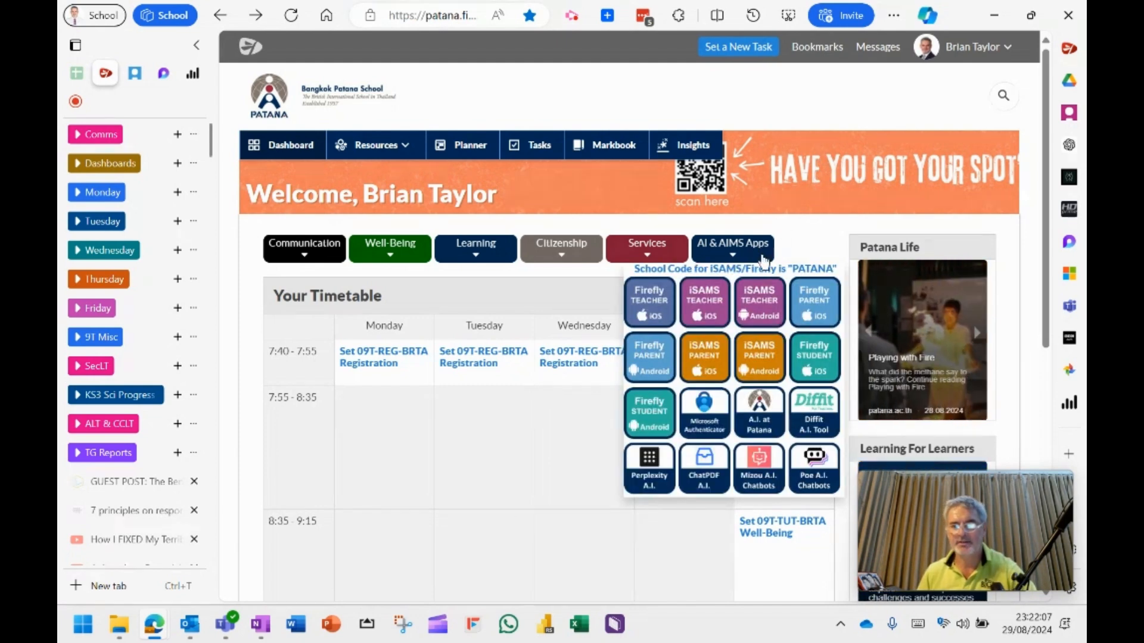
pyautogui.click(812, 412)
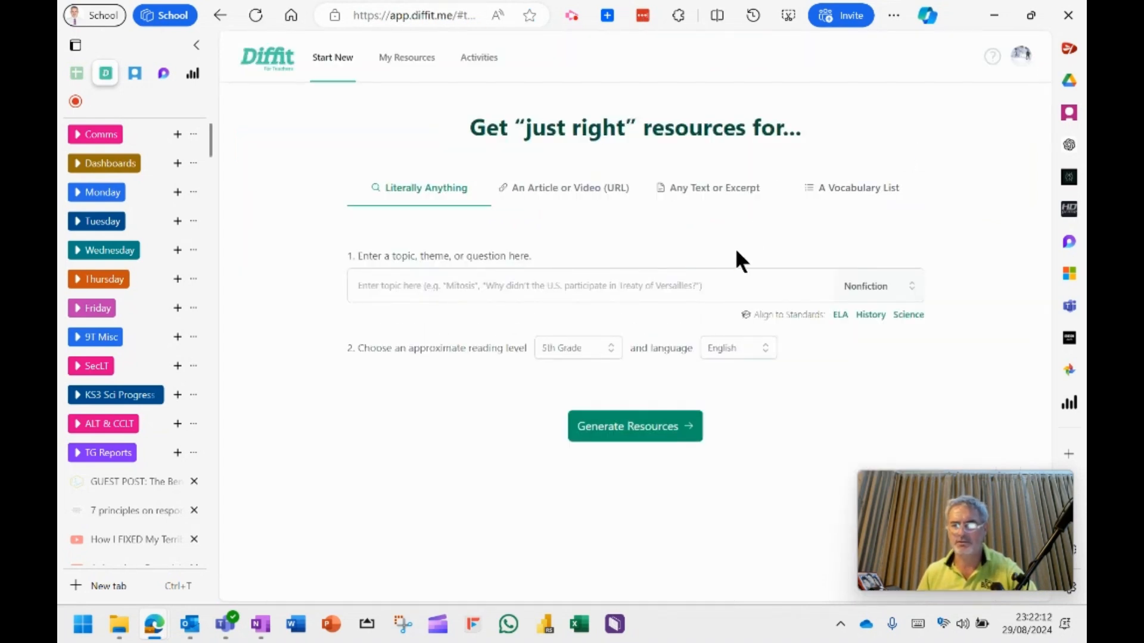
pyautogui.moveTo(814, 131)
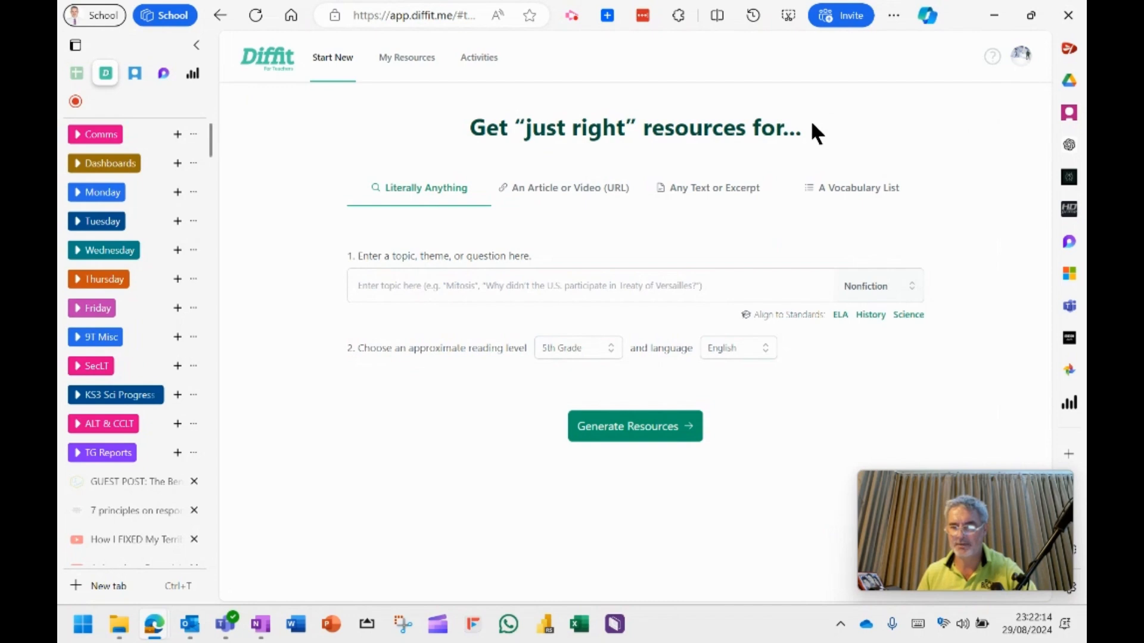
pyautogui.click(407, 57)
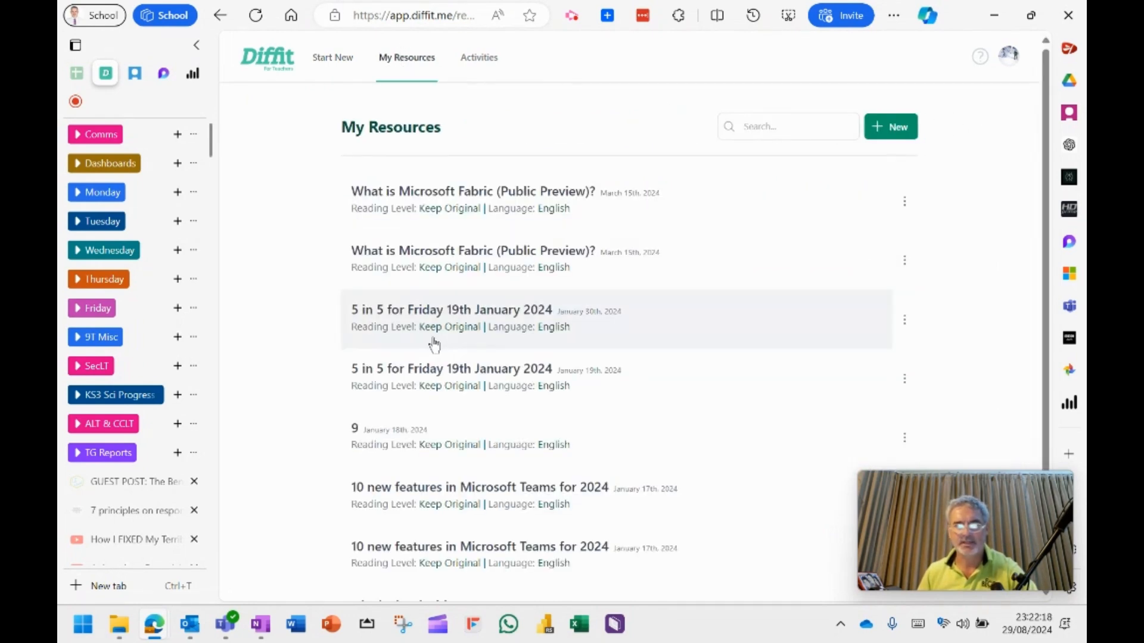
pyautogui.moveTo(437, 254)
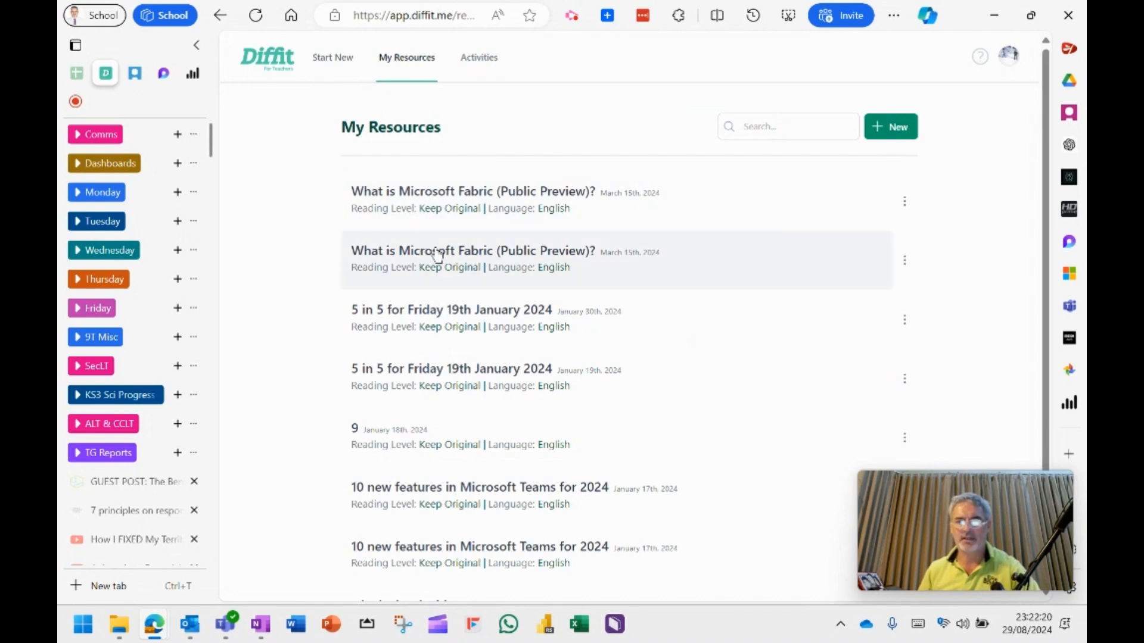
# View the 'What is Microsoft Fabric (Public Preview)?' resource down to its Key Vocabulary Words
pyautogui.click(473, 251)
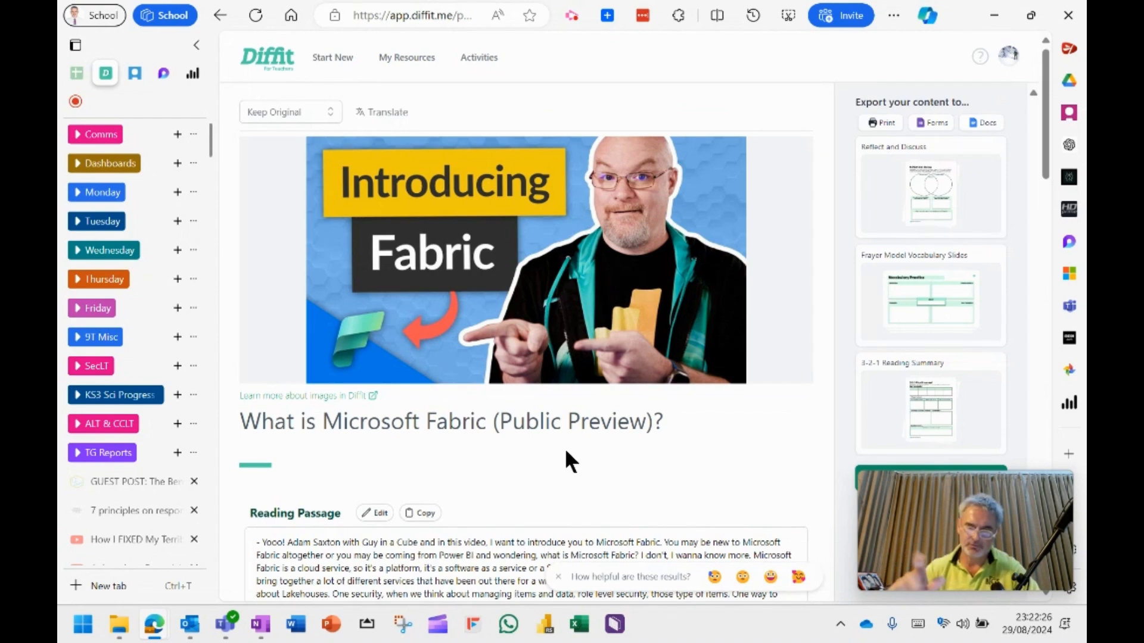
pyautogui.scroll(-3)
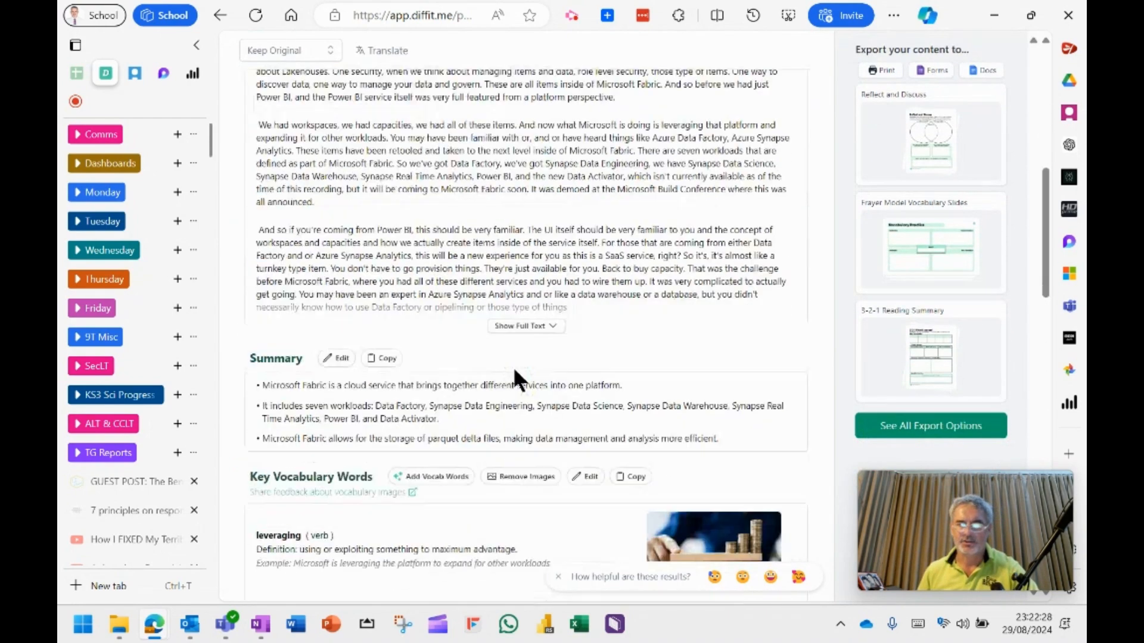
pyautogui.scroll(-3)
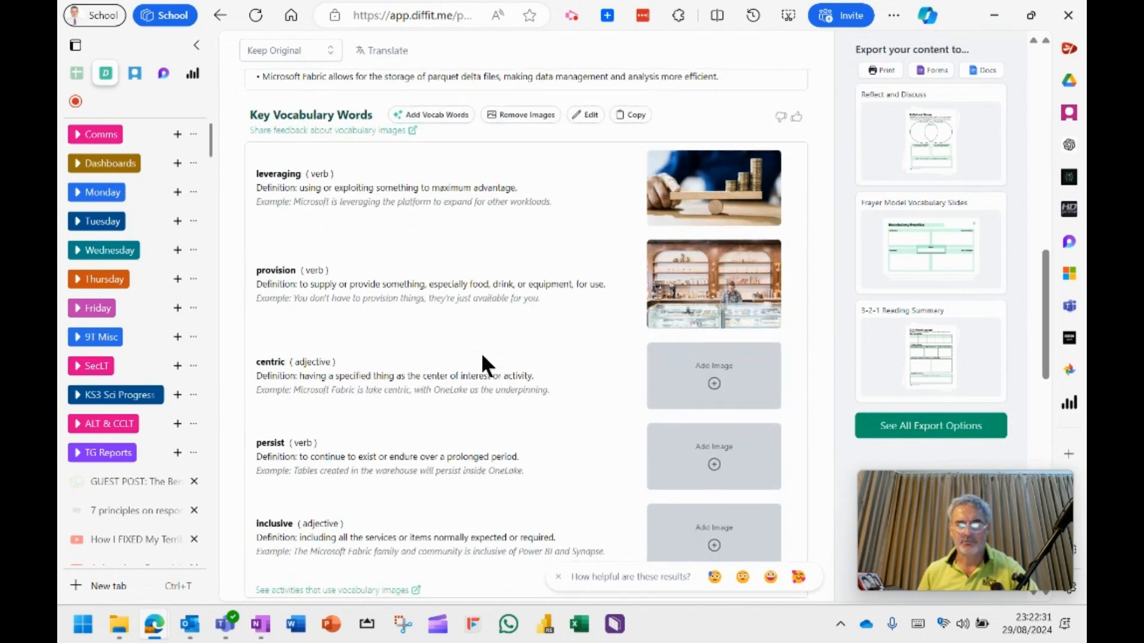
pyautogui.moveTo(372, 281)
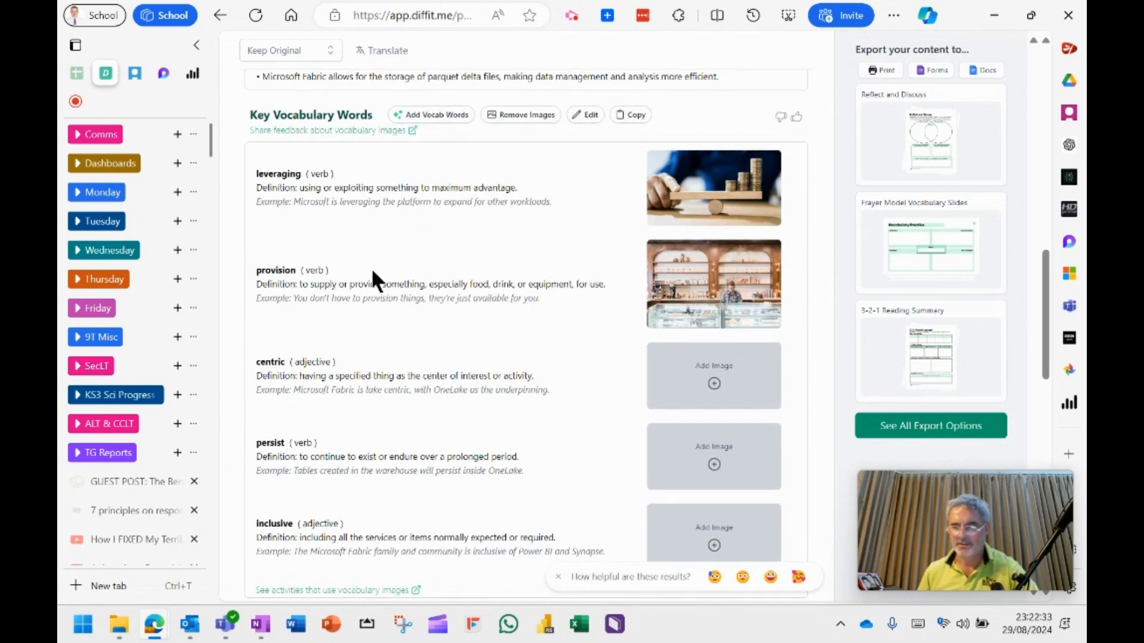
pyautogui.moveTo(398, 295)
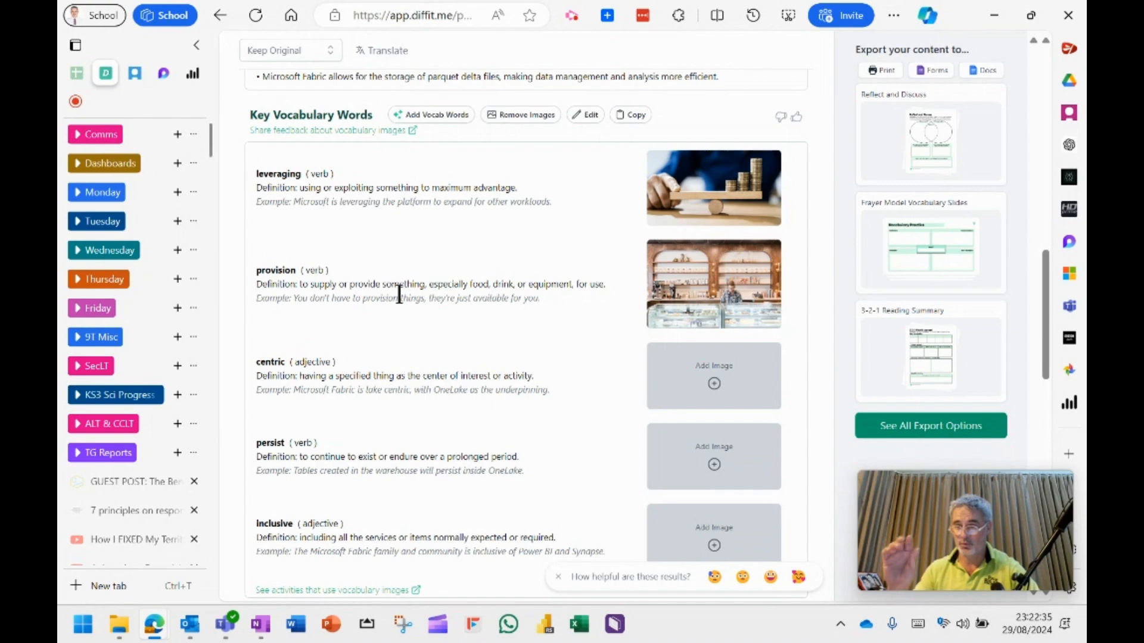
pyautogui.scroll(-3)
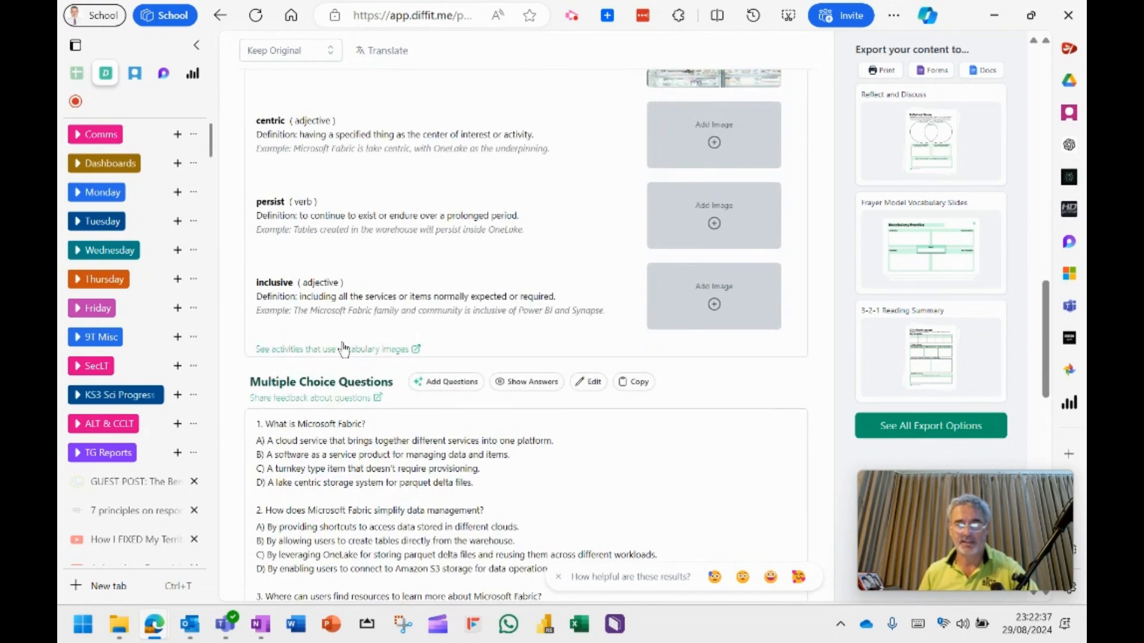
pyautogui.scroll(3)
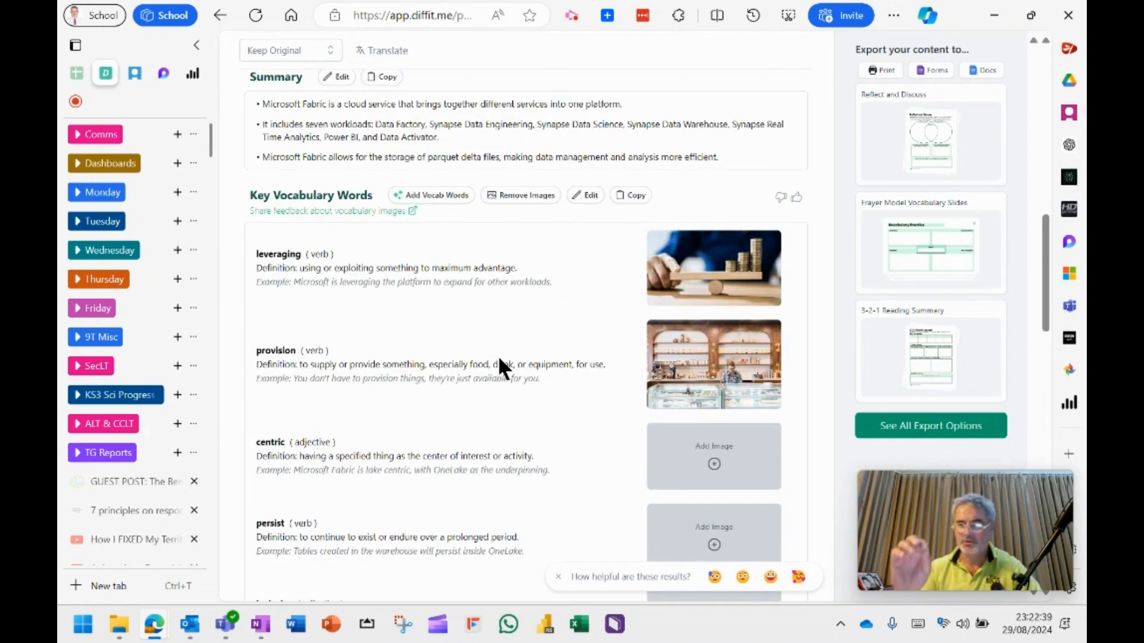
pyautogui.moveTo(375, 447)
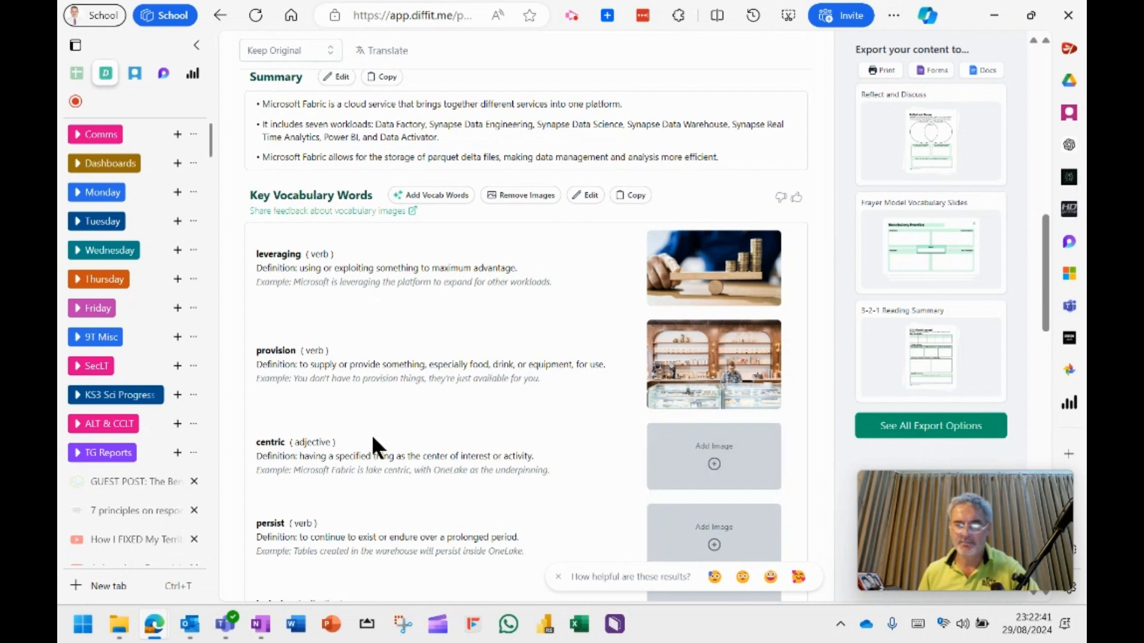
pyautogui.moveTo(394, 451)
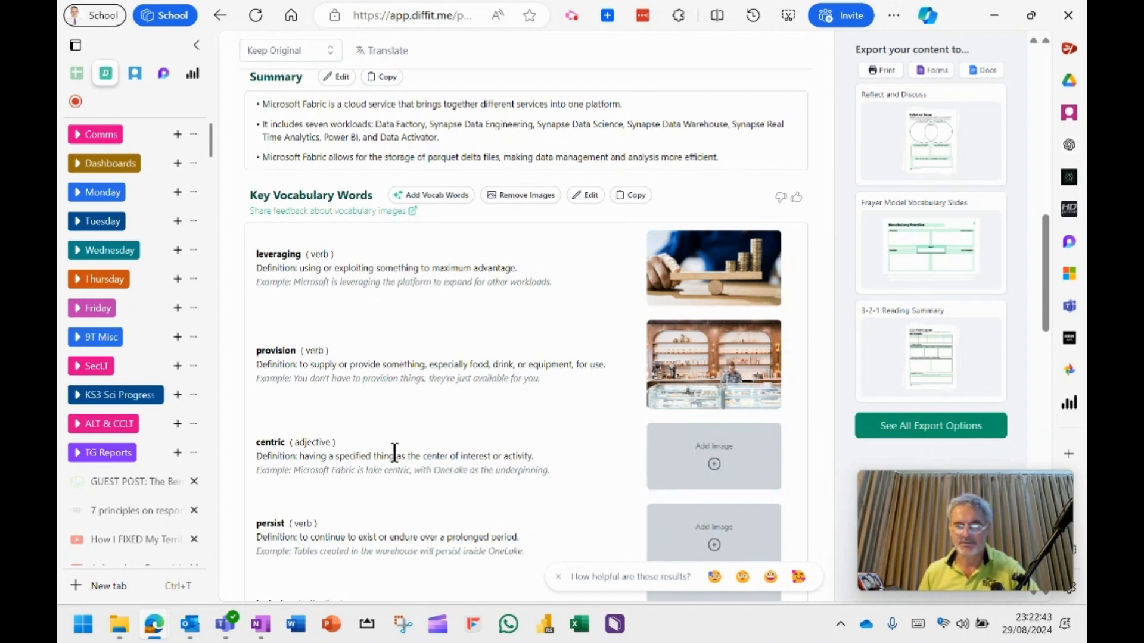
pyautogui.scroll(-3)
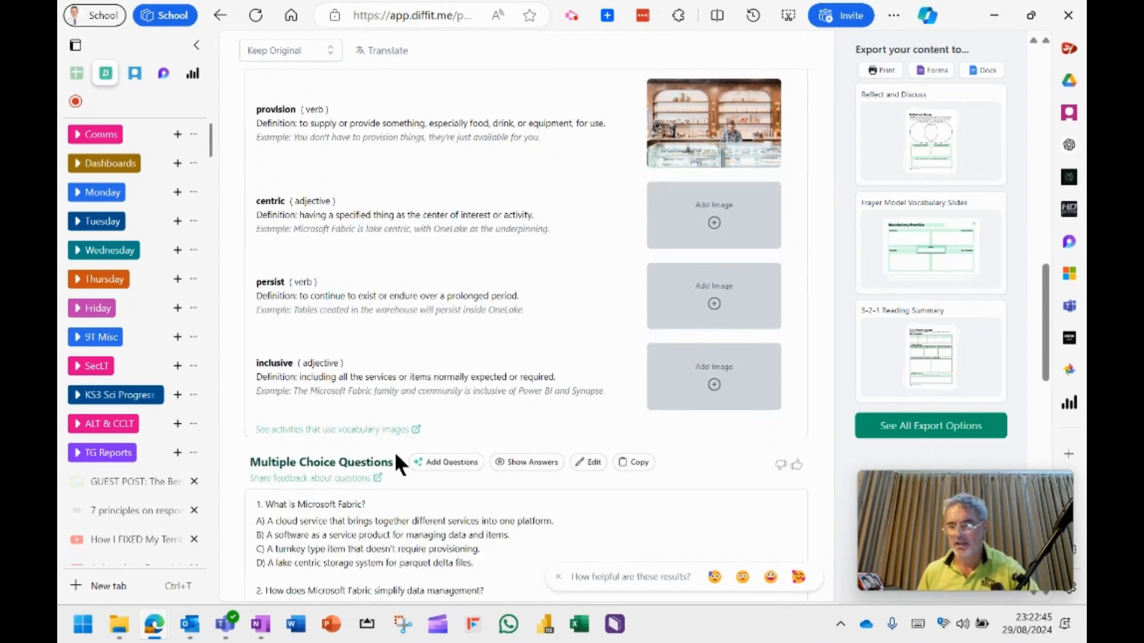
# Add the colourful circle-of-people illustration to the vocabulary word 'inclusive' and save it to the resource
pyautogui.click(713, 376)
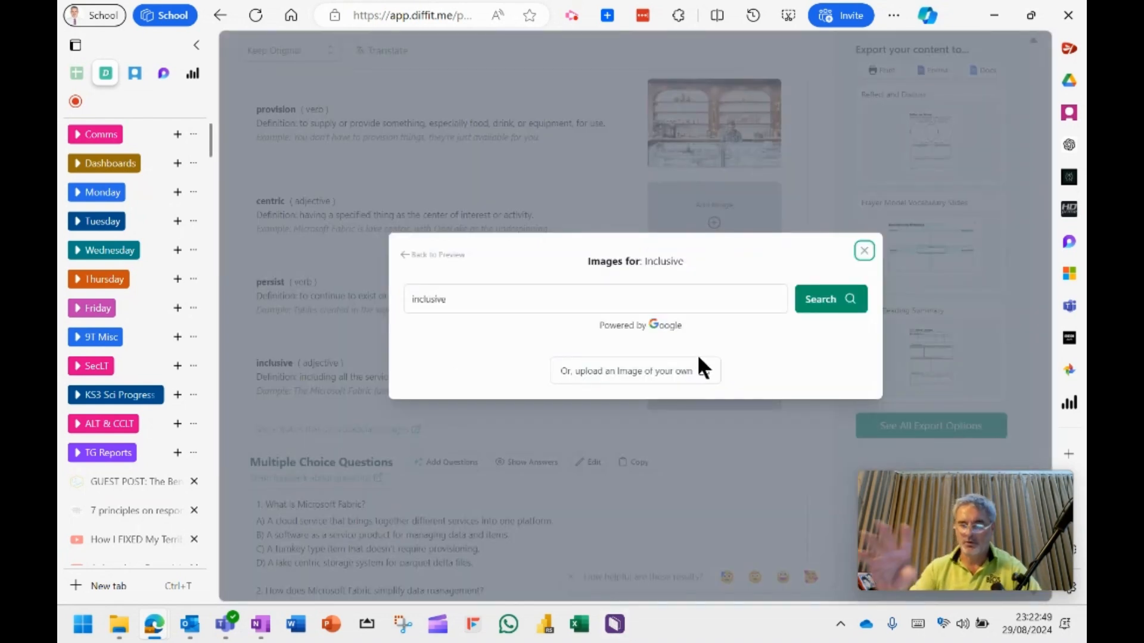
pyautogui.click(830, 299)
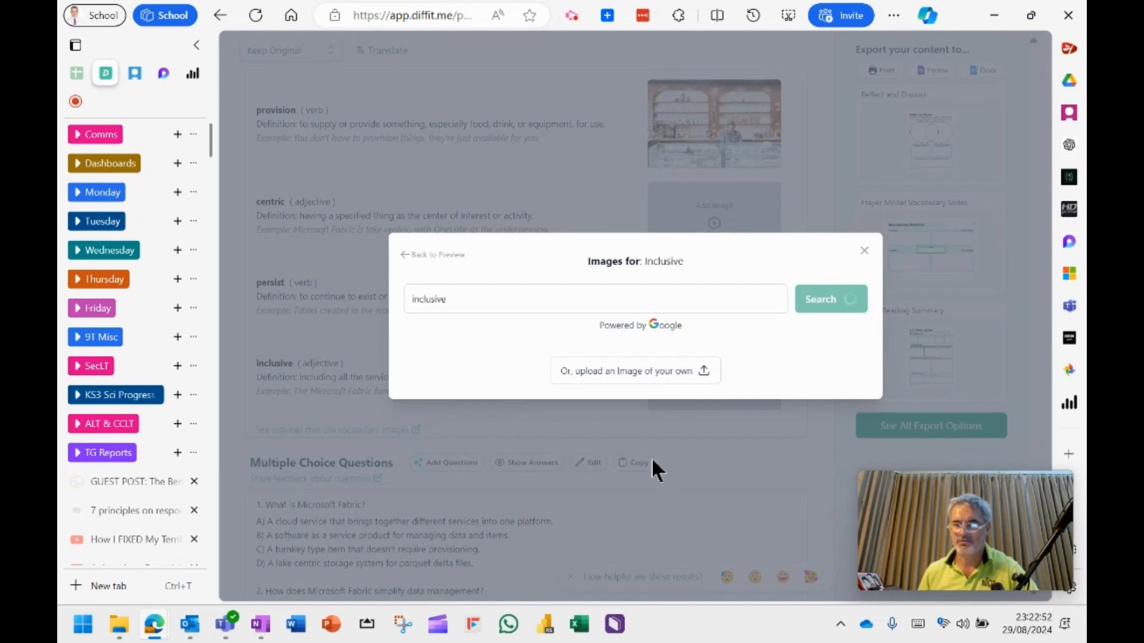
pyautogui.click(820, 298)
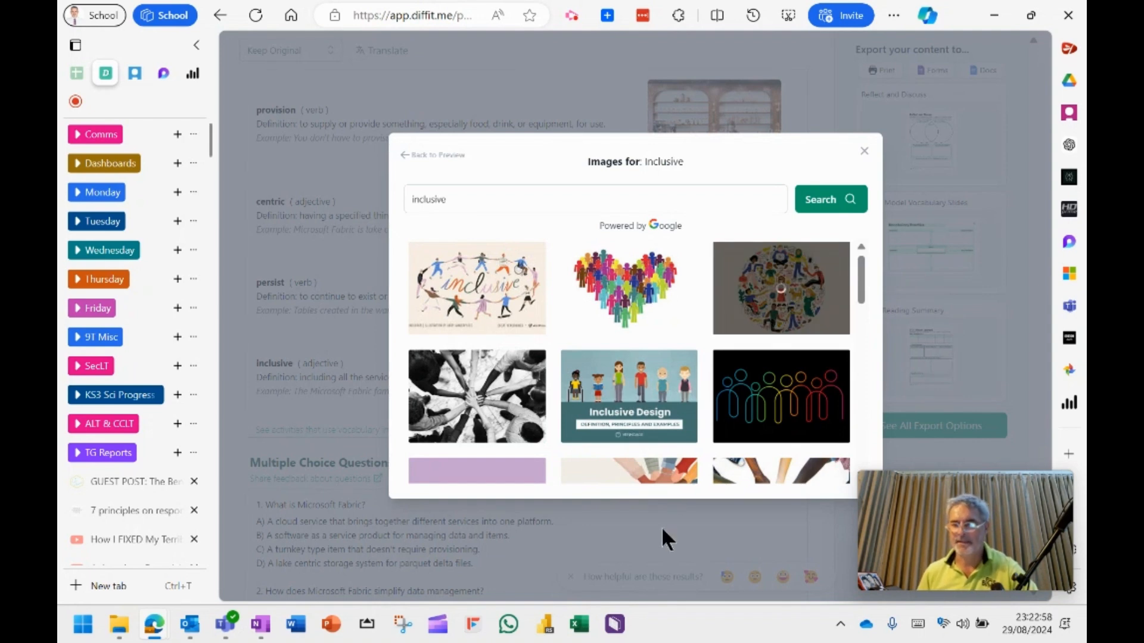
pyautogui.click(779, 287)
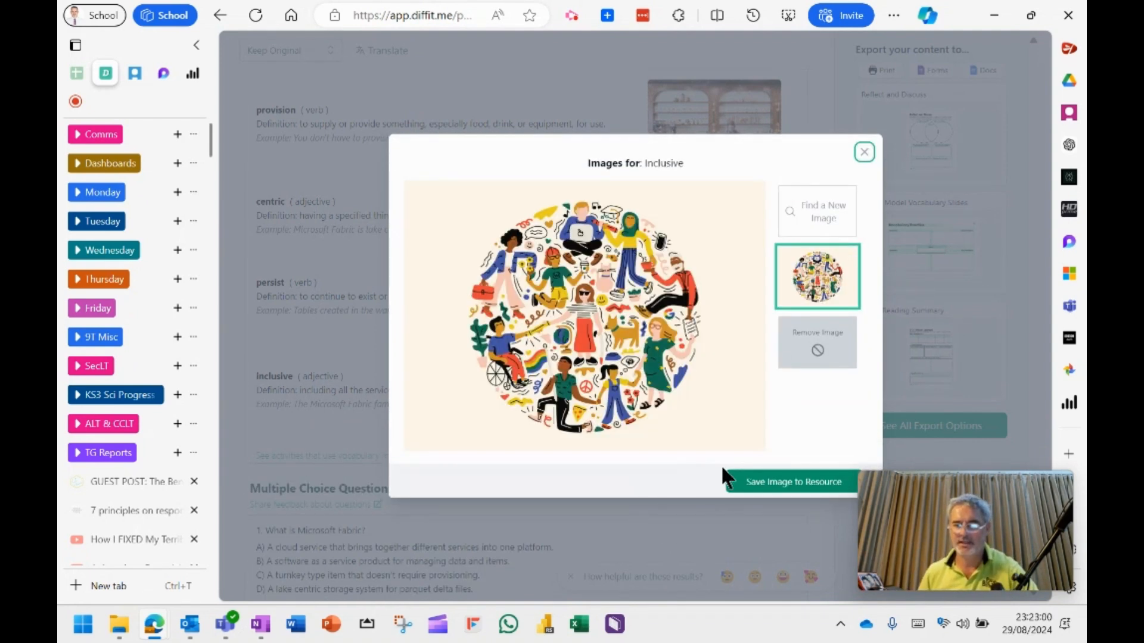
pyautogui.click(791, 481)
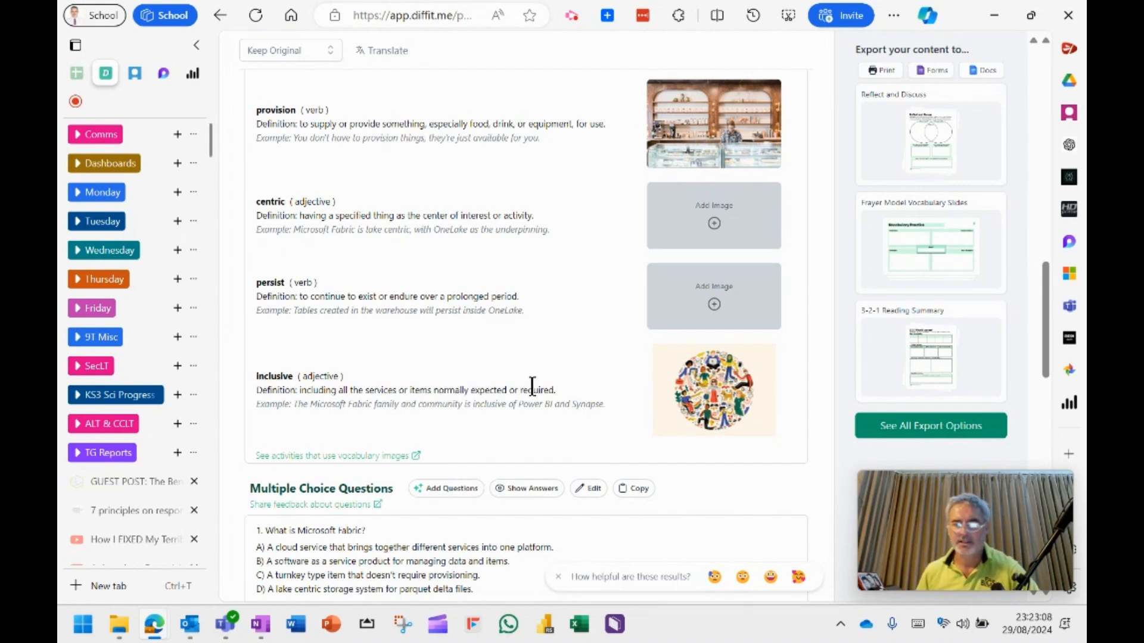
# Get student activities for the Microsoft Fabric resource
pyautogui.scroll(-3)
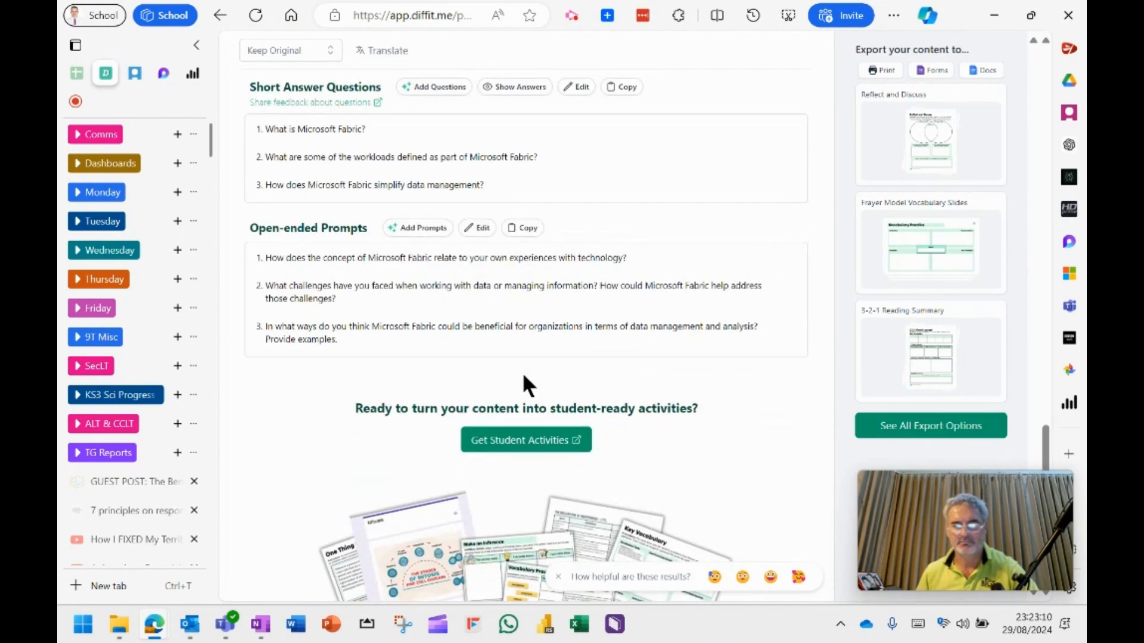
pyautogui.scroll(3)
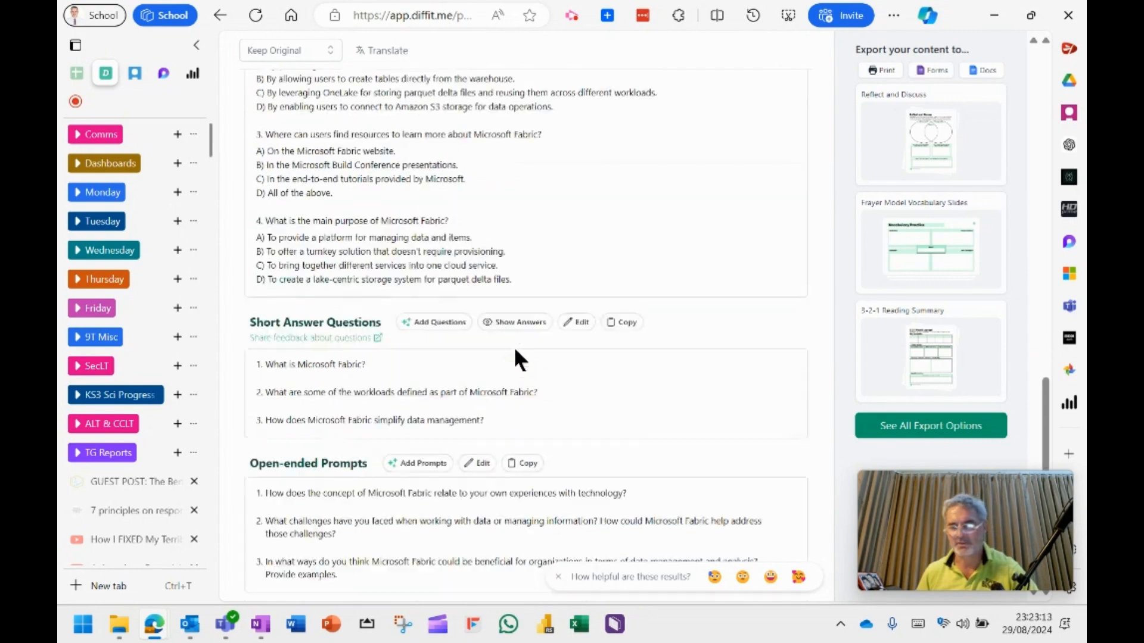
pyautogui.scroll(-3)
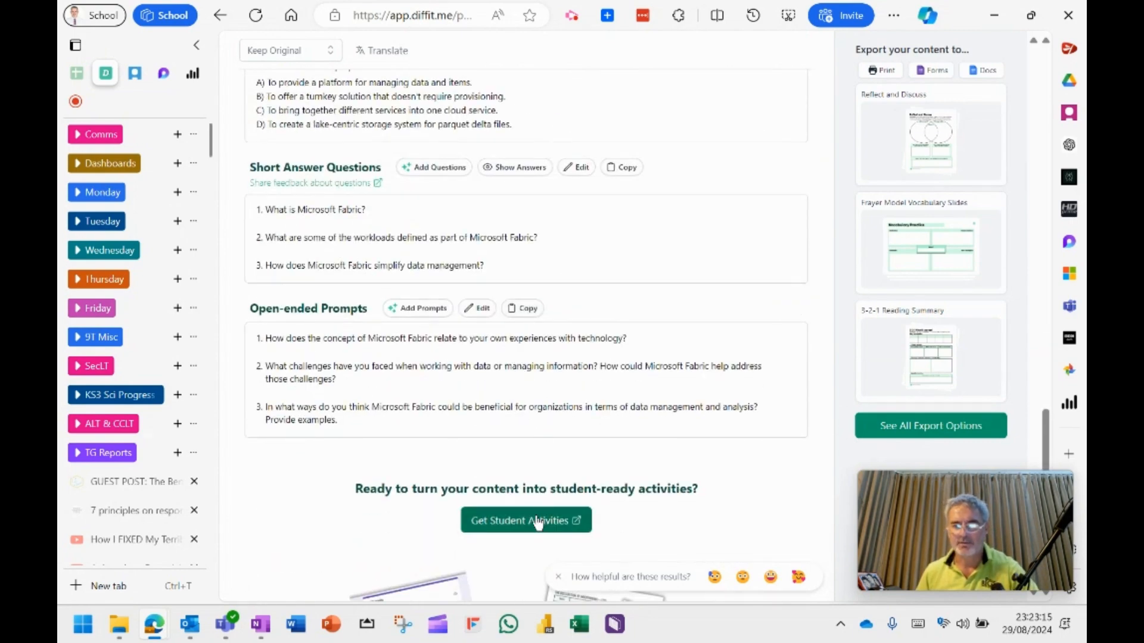
pyautogui.click(526, 521)
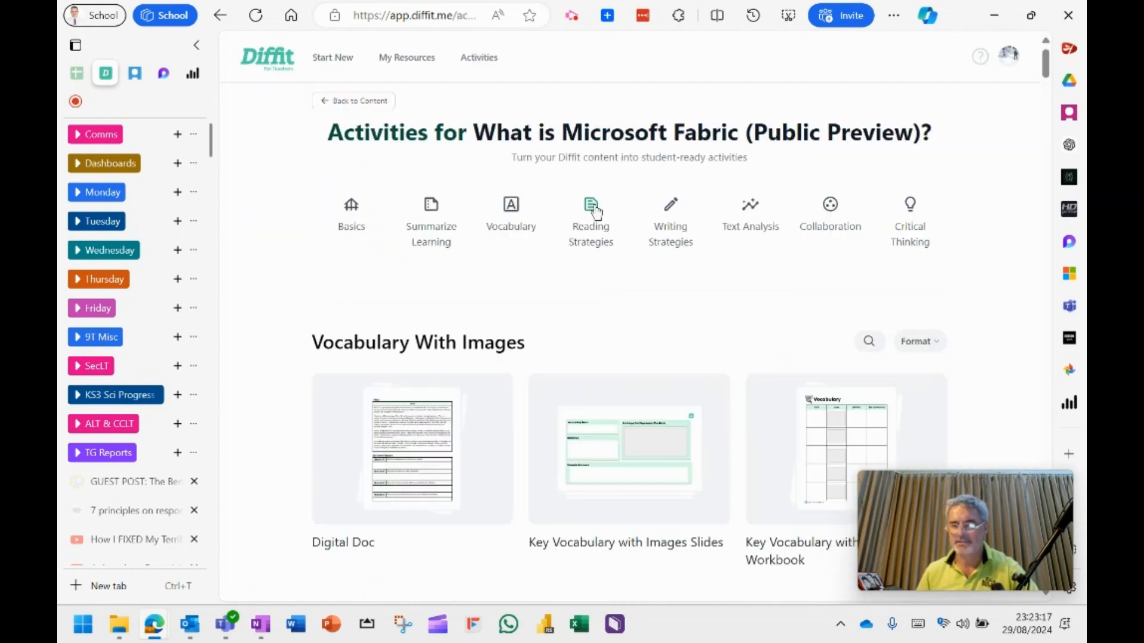
pyautogui.moveTo(427, 266)
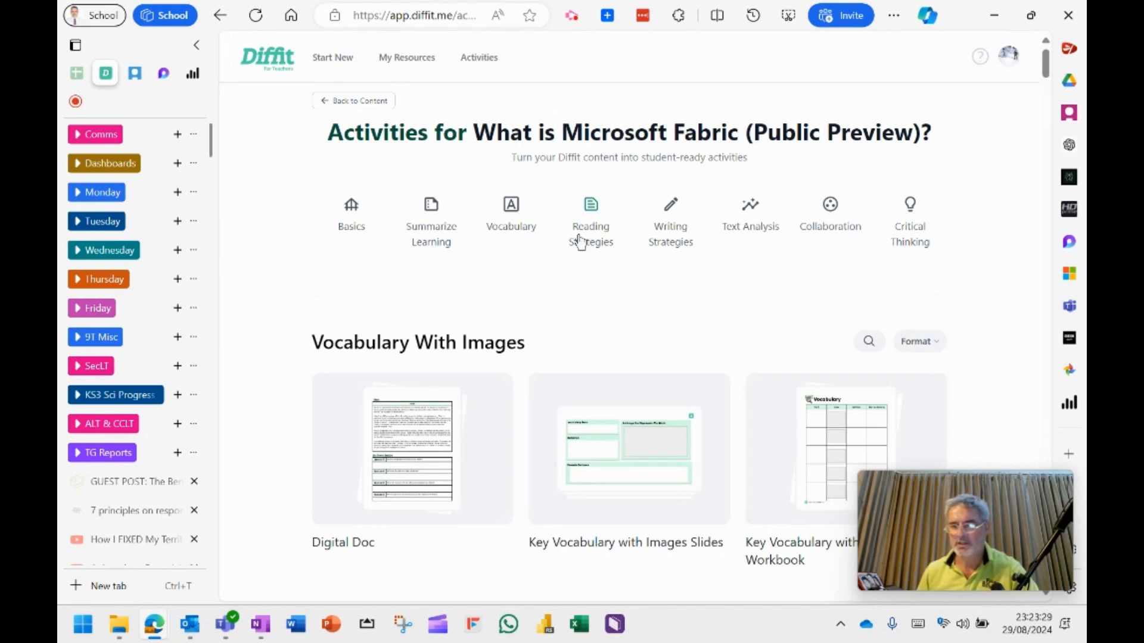
# Filter the activity templates to Reading Strategies and browse for Draw and Explain
pyautogui.click(589, 219)
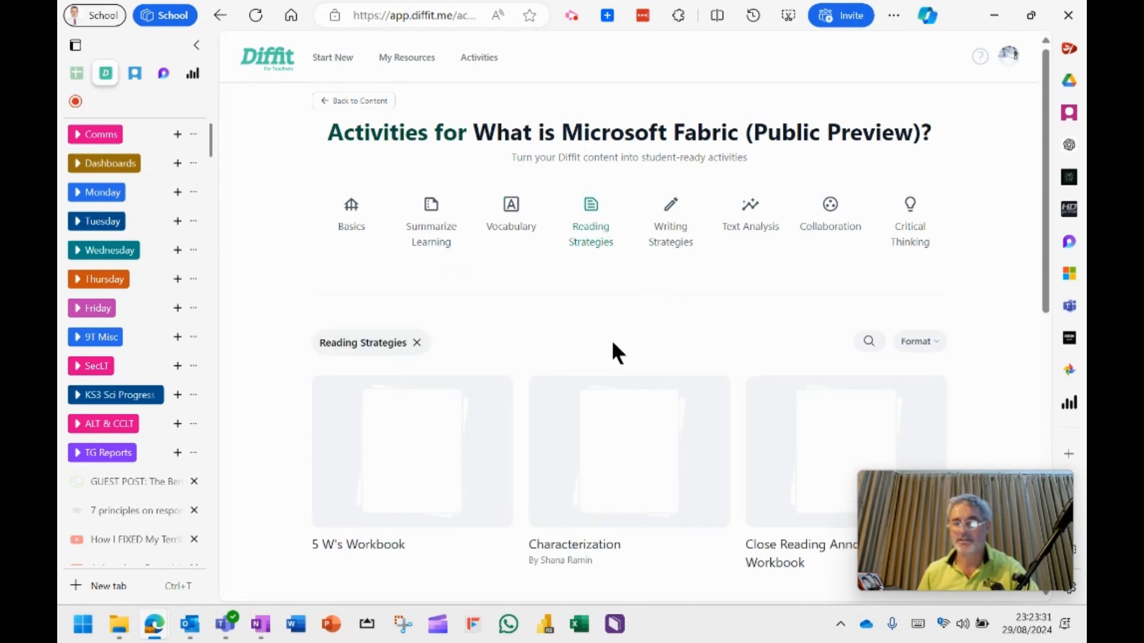
pyautogui.scroll(-3)
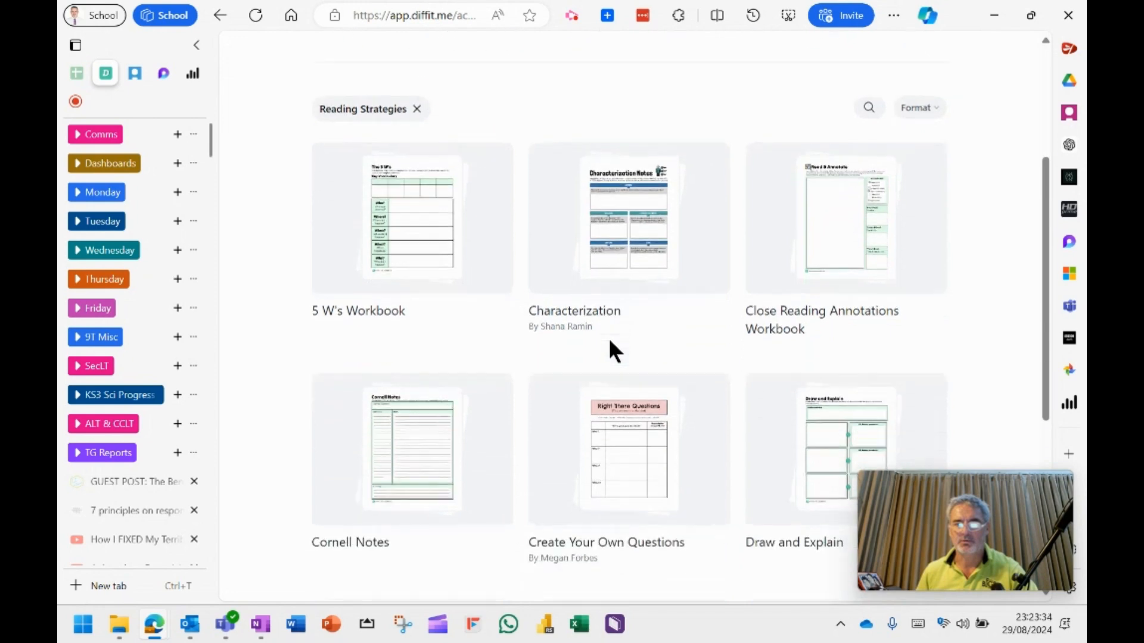
pyautogui.scroll(-3)
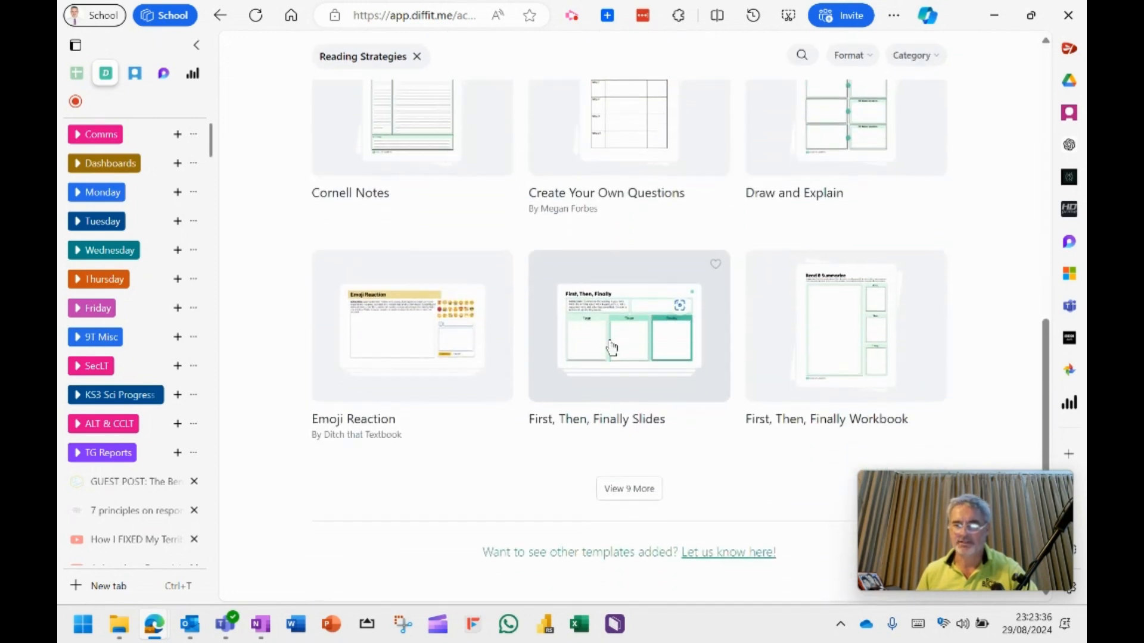
pyautogui.scroll(3)
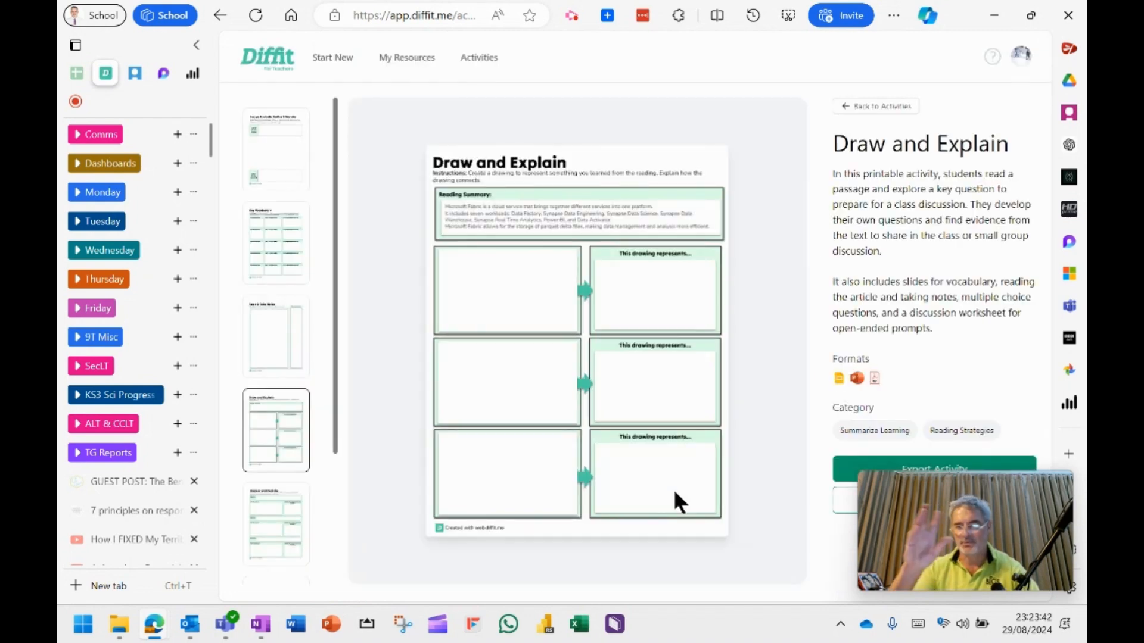
# Export the Draw and Explain activity and let it generate
pyautogui.click(934, 468)
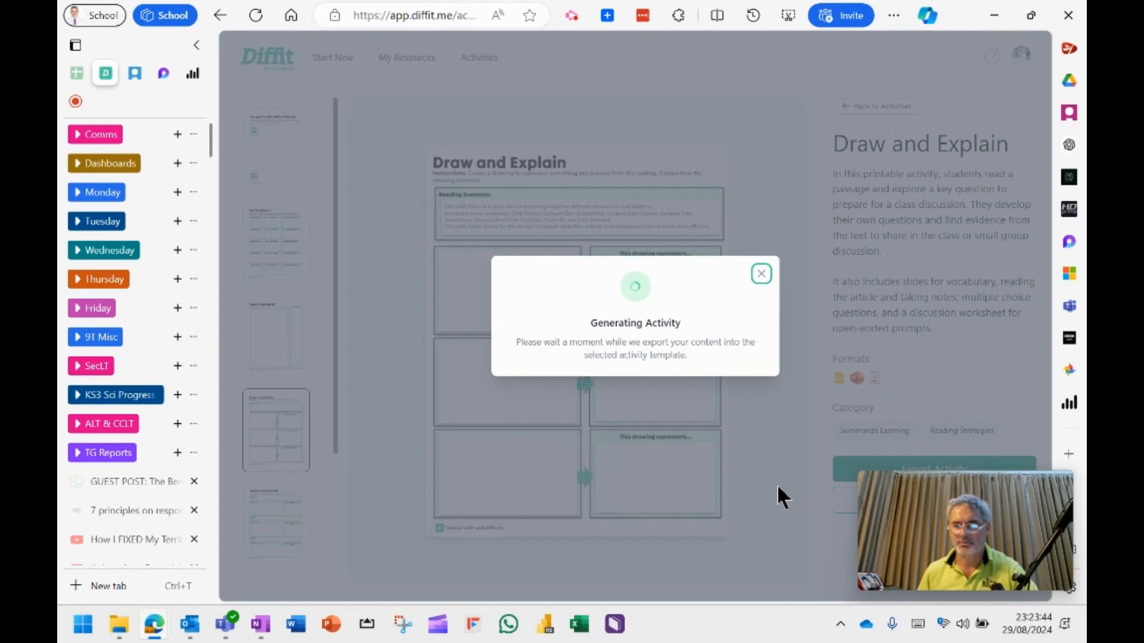
pyautogui.moveTo(865, 391)
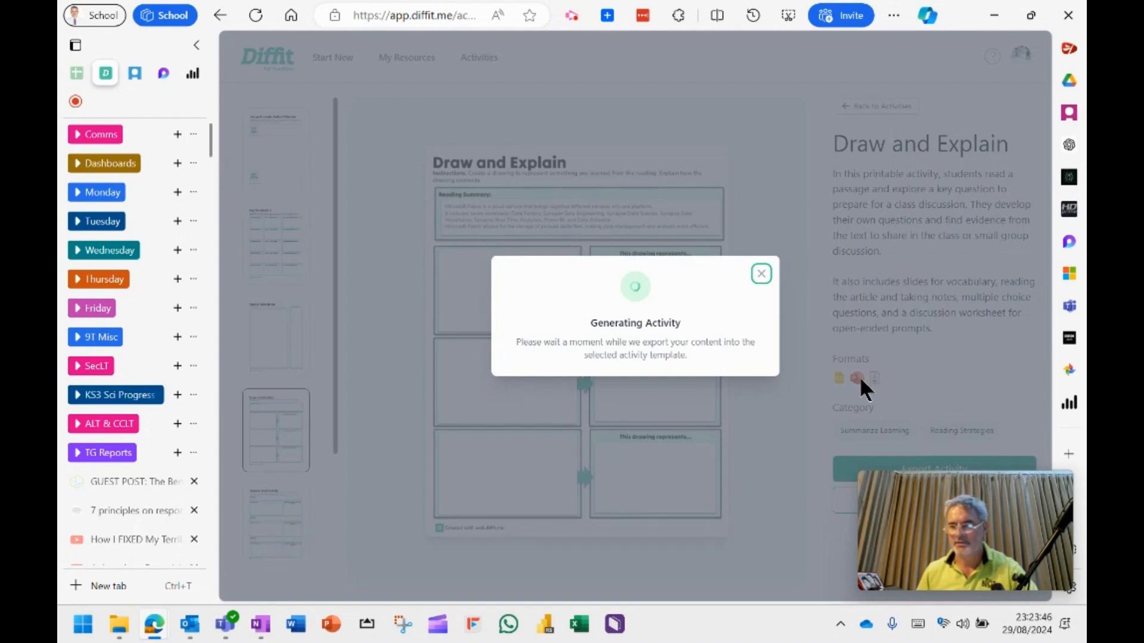
pyautogui.moveTo(846, 394)
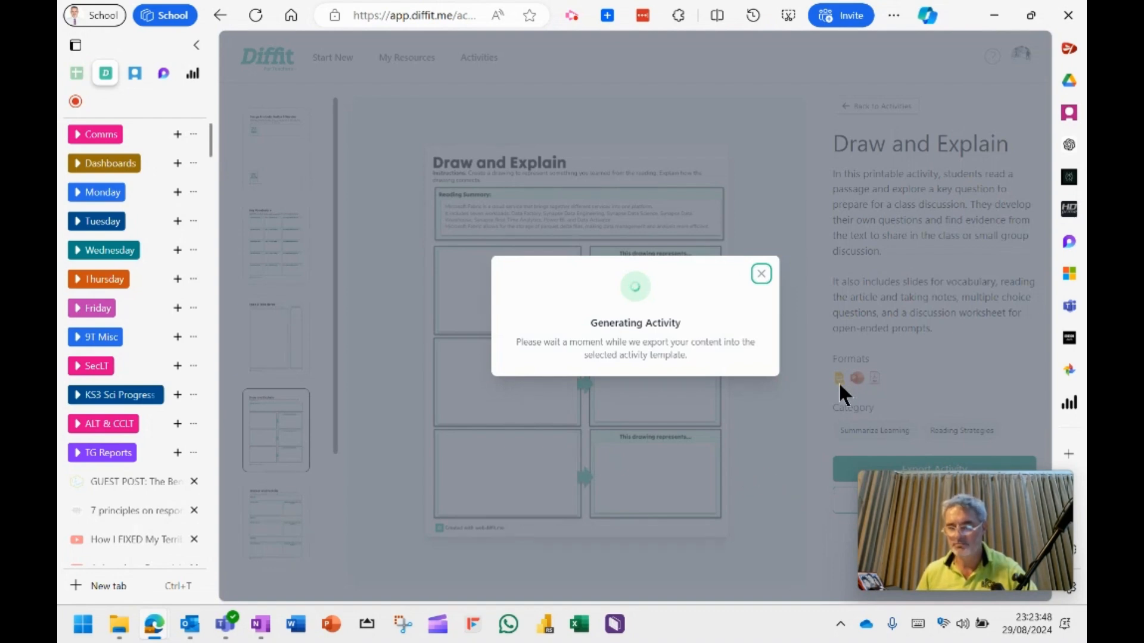
pyautogui.moveTo(872, 398)
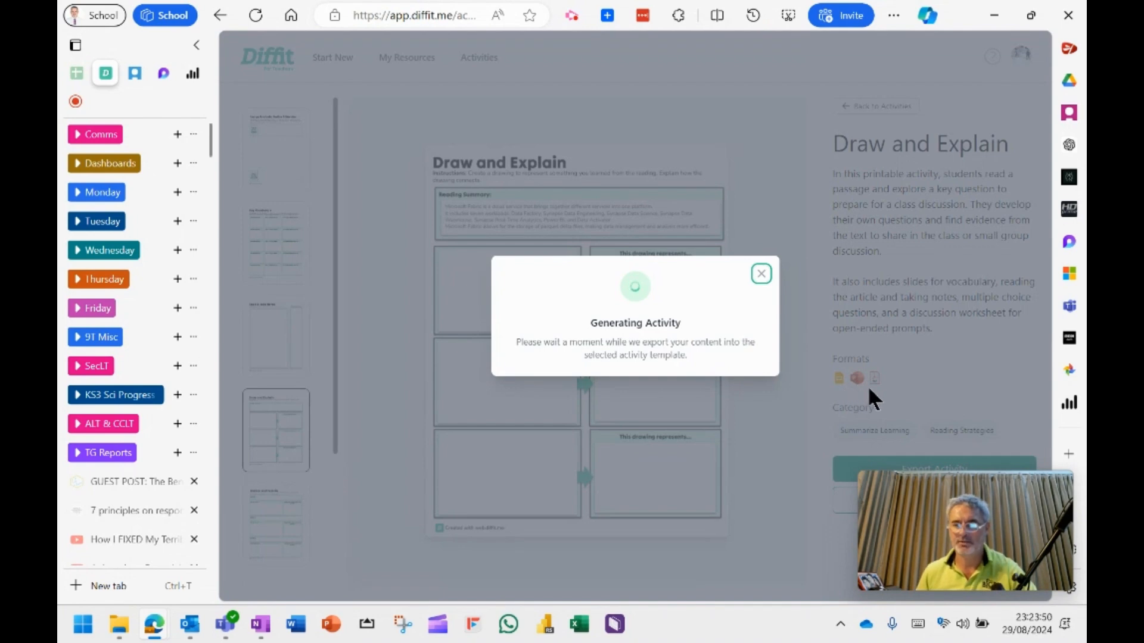
pyautogui.moveTo(743, 440)
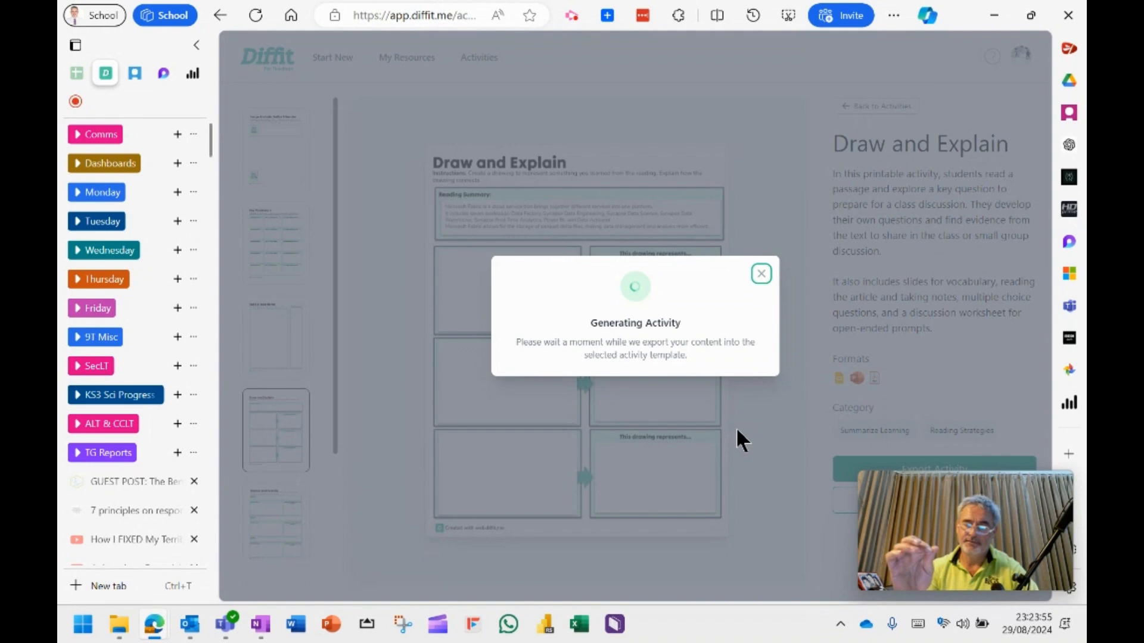
pyautogui.moveTo(879, 357)
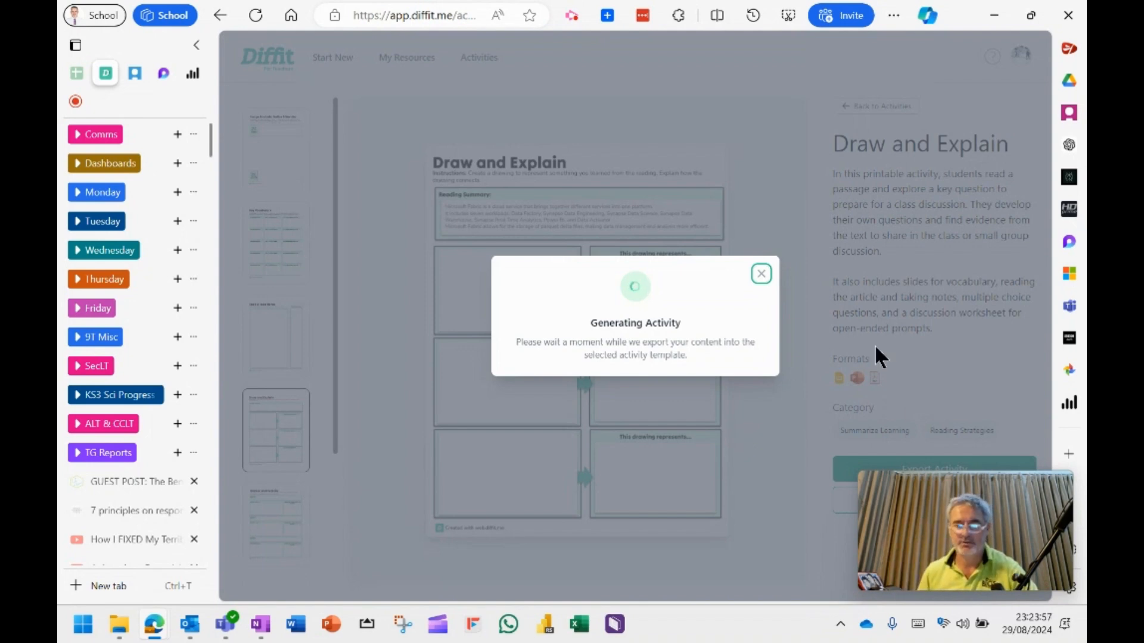
pyautogui.moveTo(740, 365)
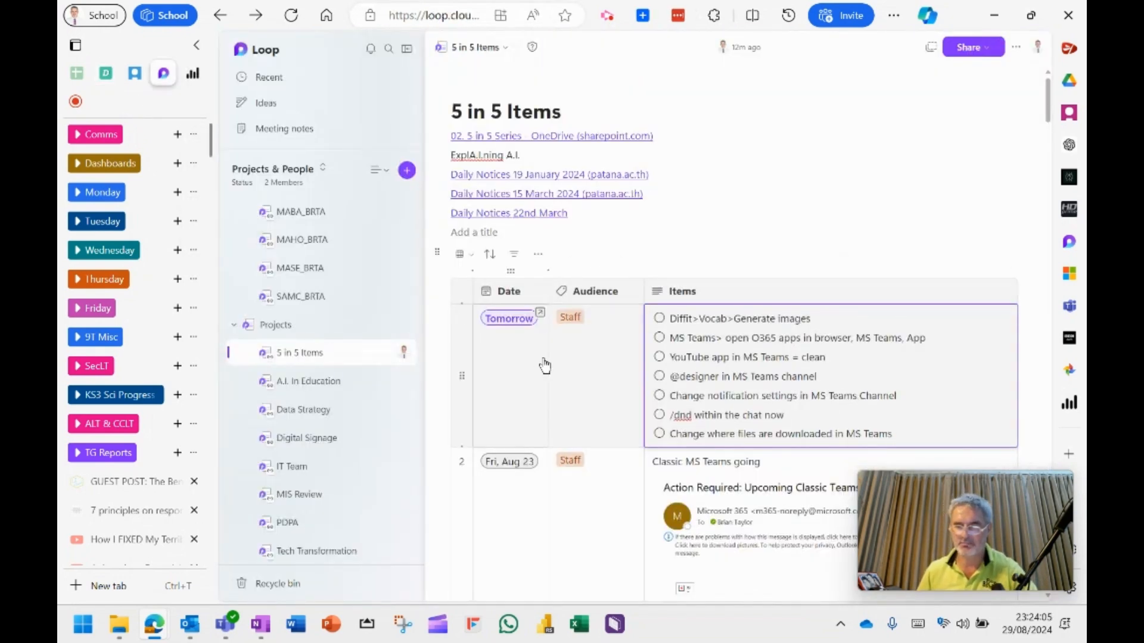
pyautogui.moveTo(227, 627)
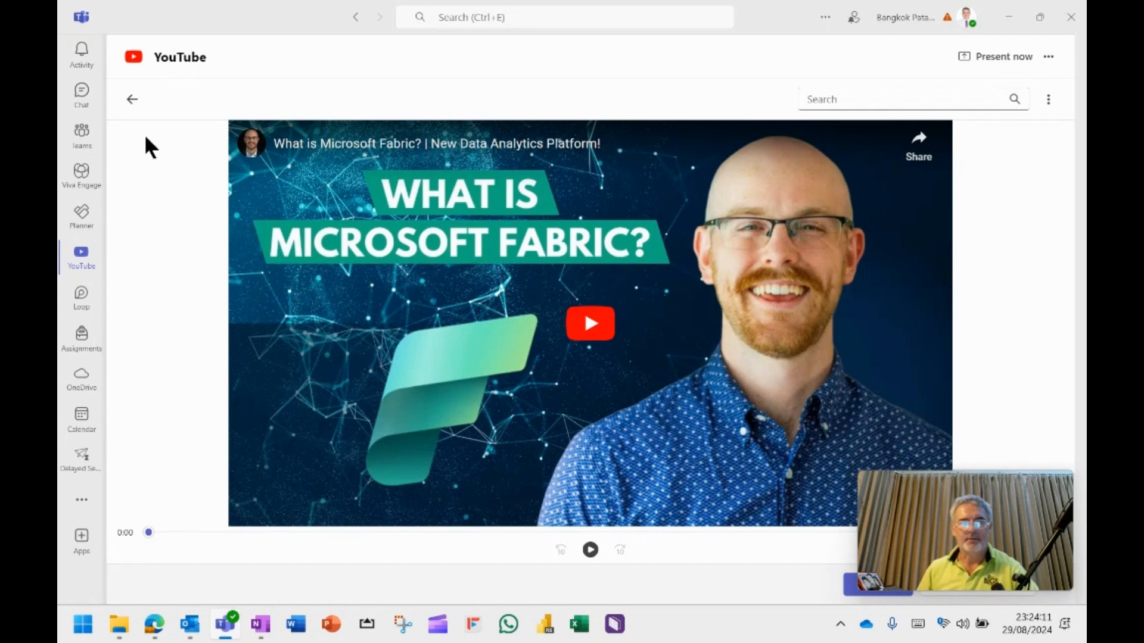
pyautogui.moveTo(81, 49)
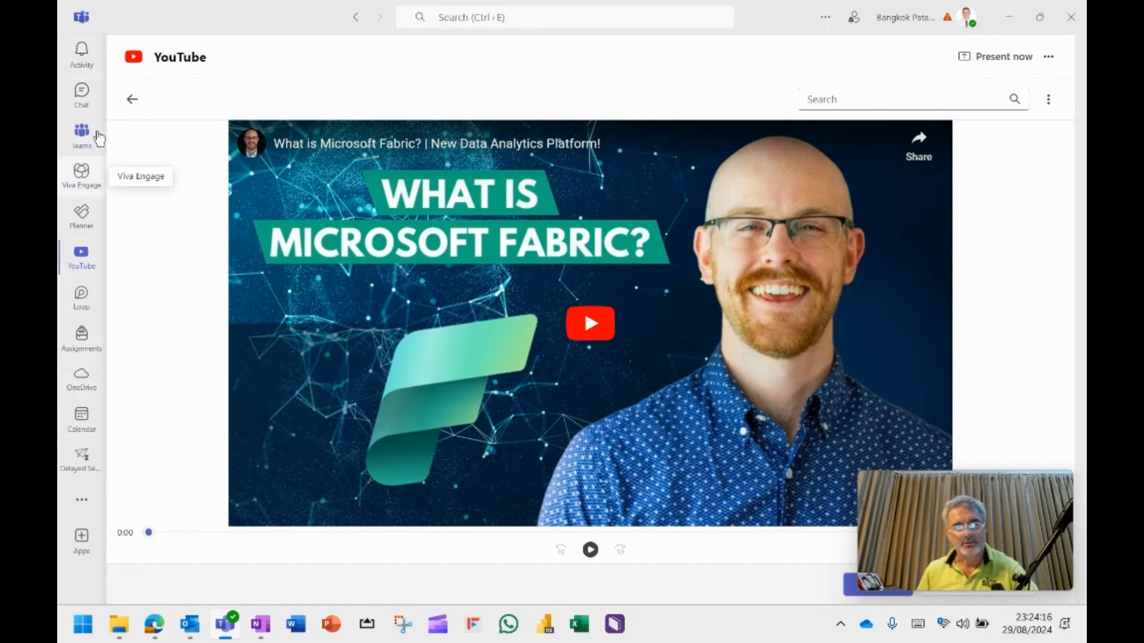
pyautogui.moveTo(81, 536)
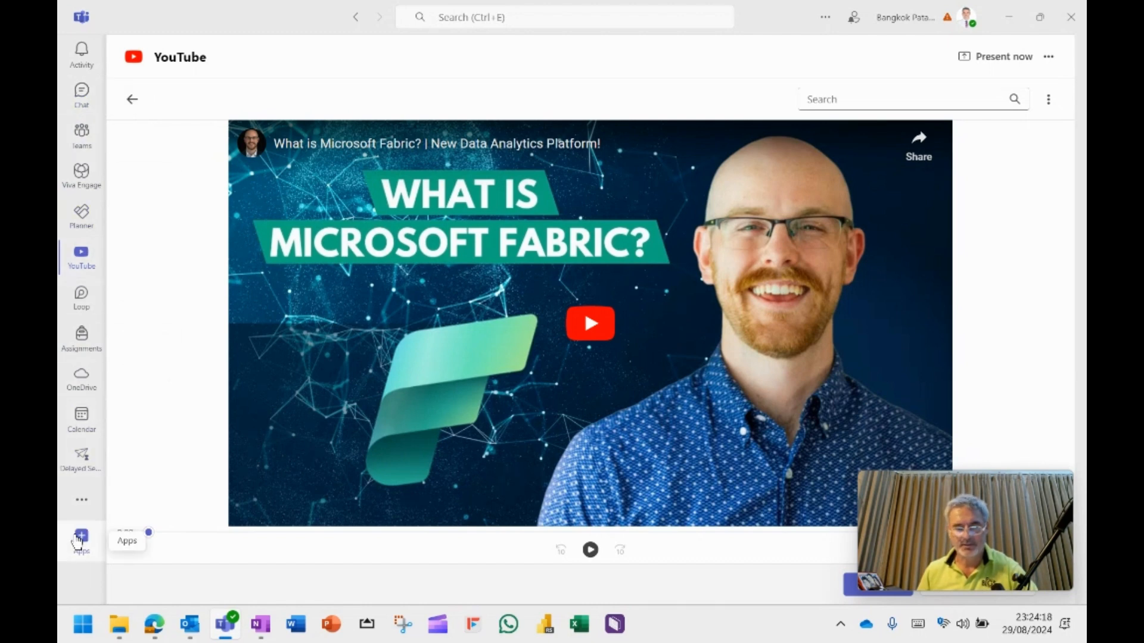
# Browse the Teams app store and reopen the YouTube app from it
pyautogui.click(81, 538)
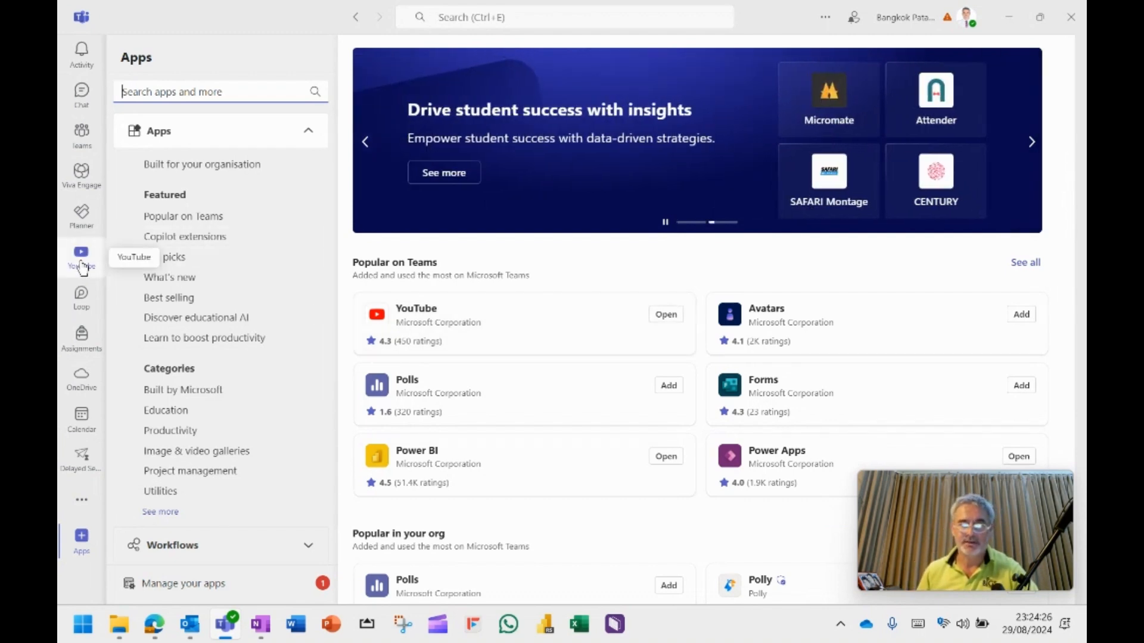
pyautogui.moveTo(649, 330)
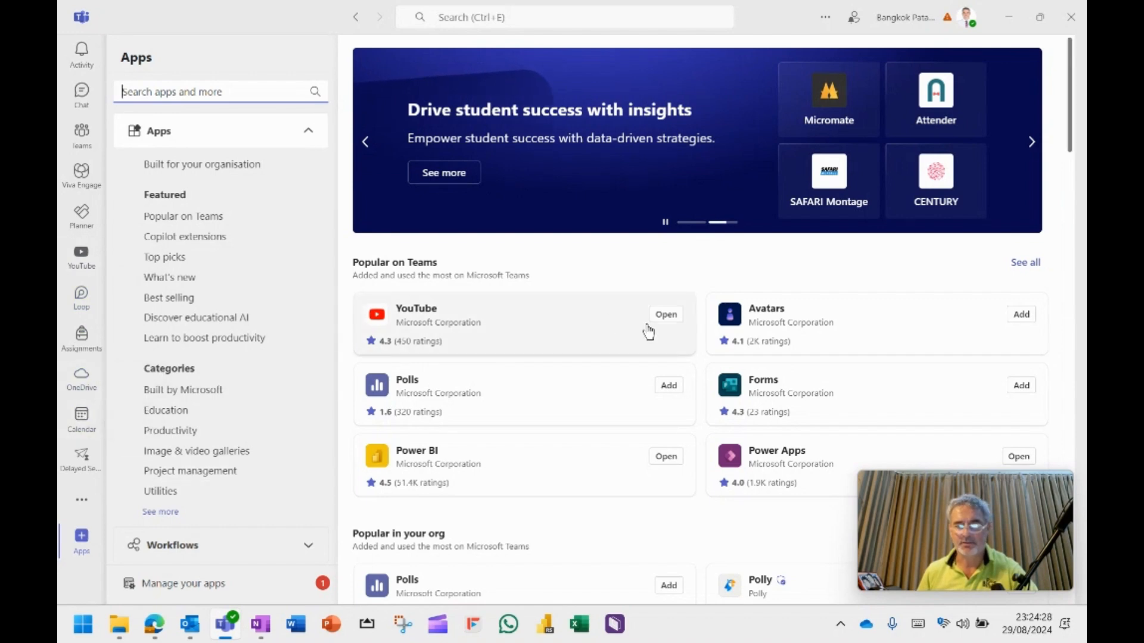
pyautogui.click(665, 315)
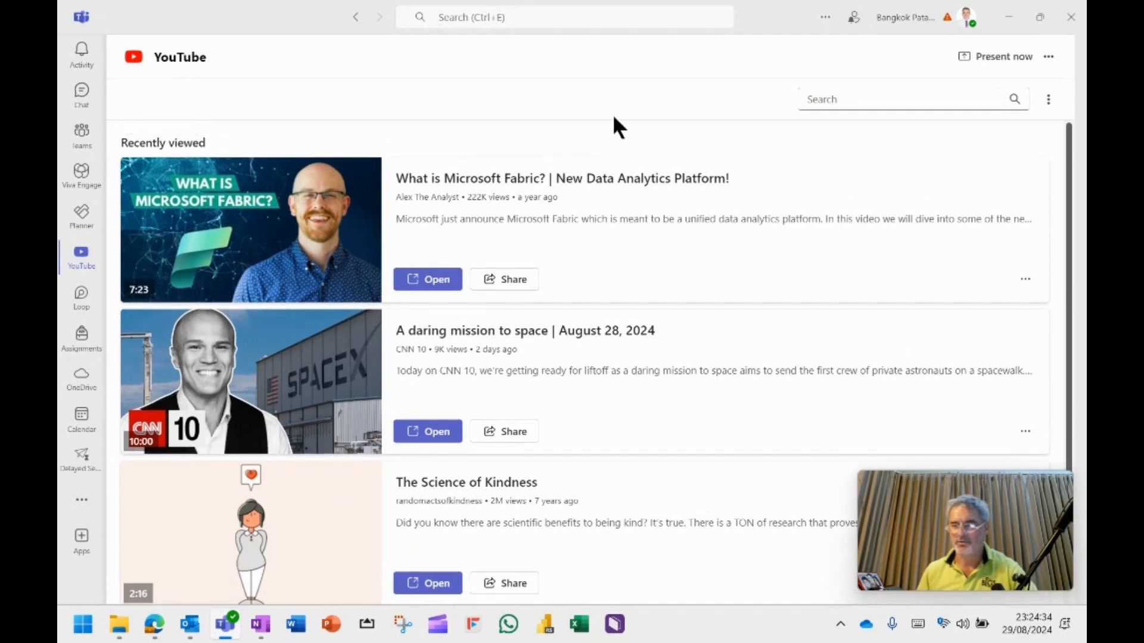
# Search YouTube for 'bangkok patana school' and play the Enjoying Science at Bangkok Patana video
pyautogui.click(904, 99)
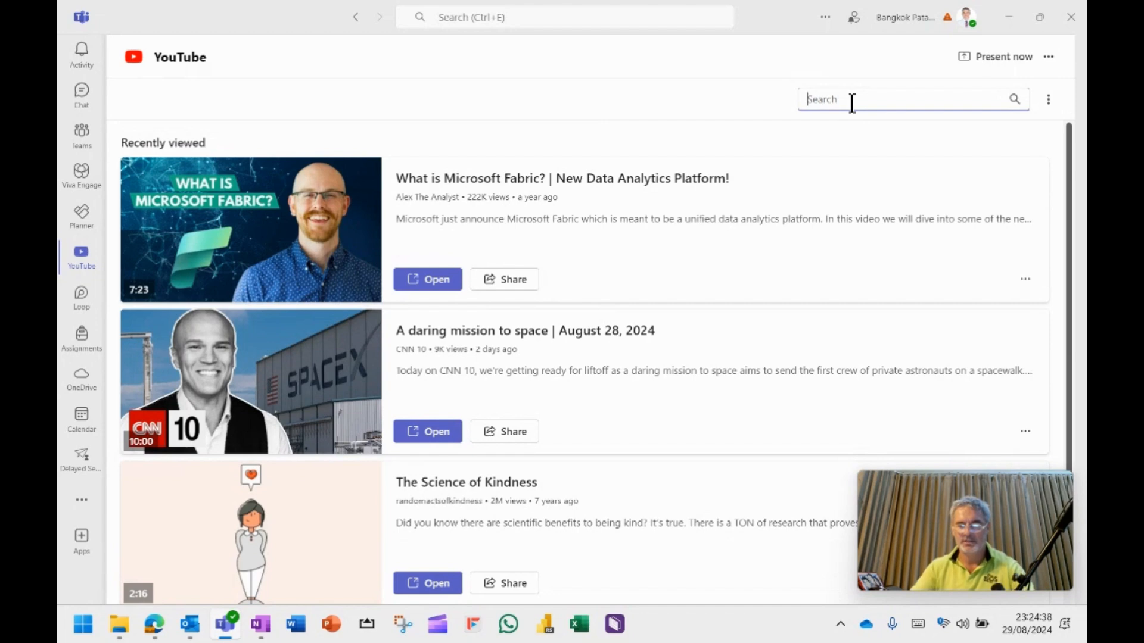
pyautogui.write('bangkok p')
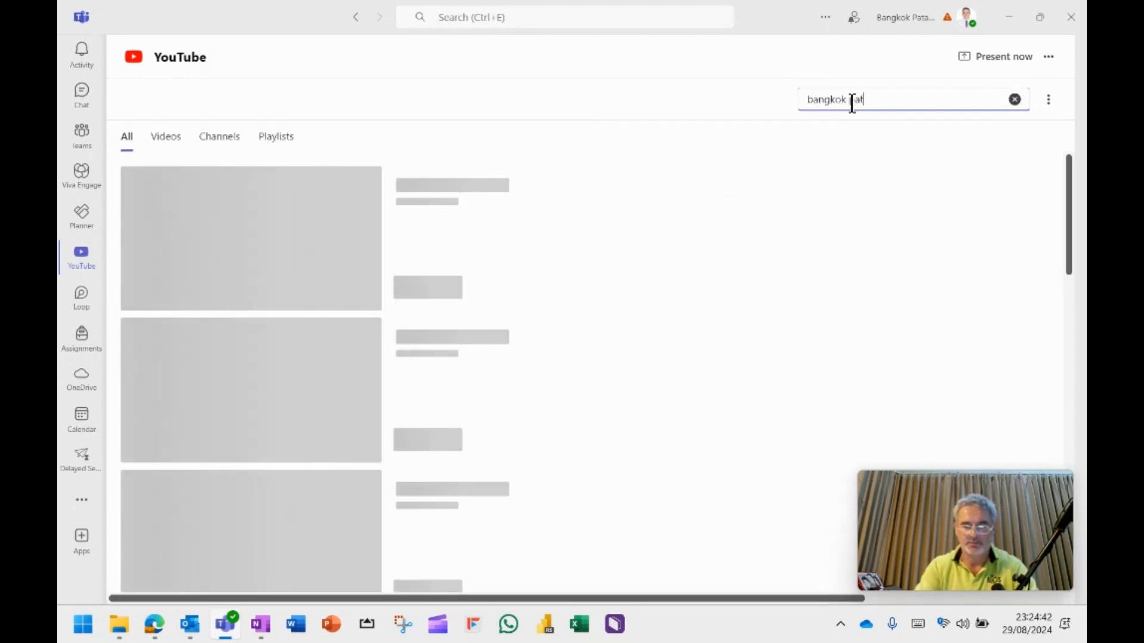
pyautogui.write('atana school')
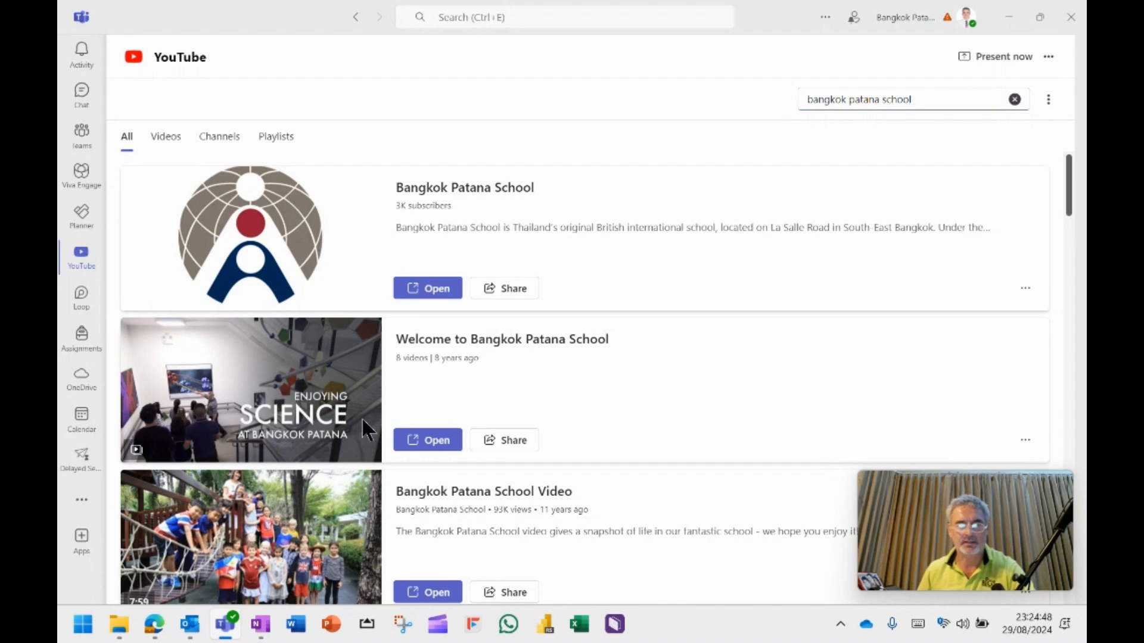
pyautogui.click(427, 440)
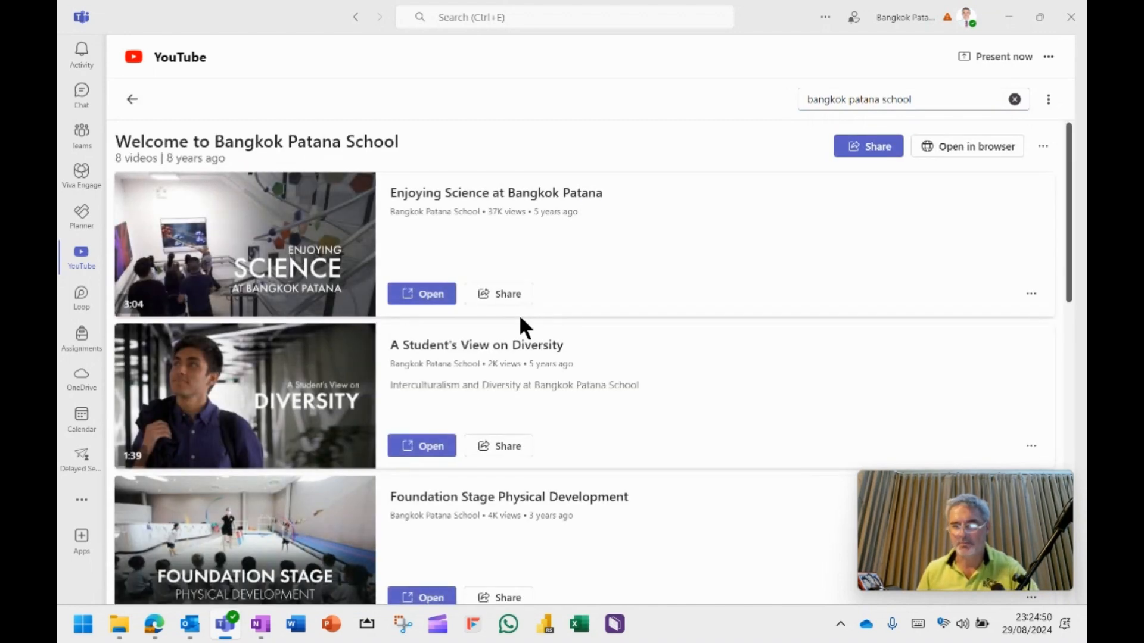
pyautogui.moveTo(422, 293)
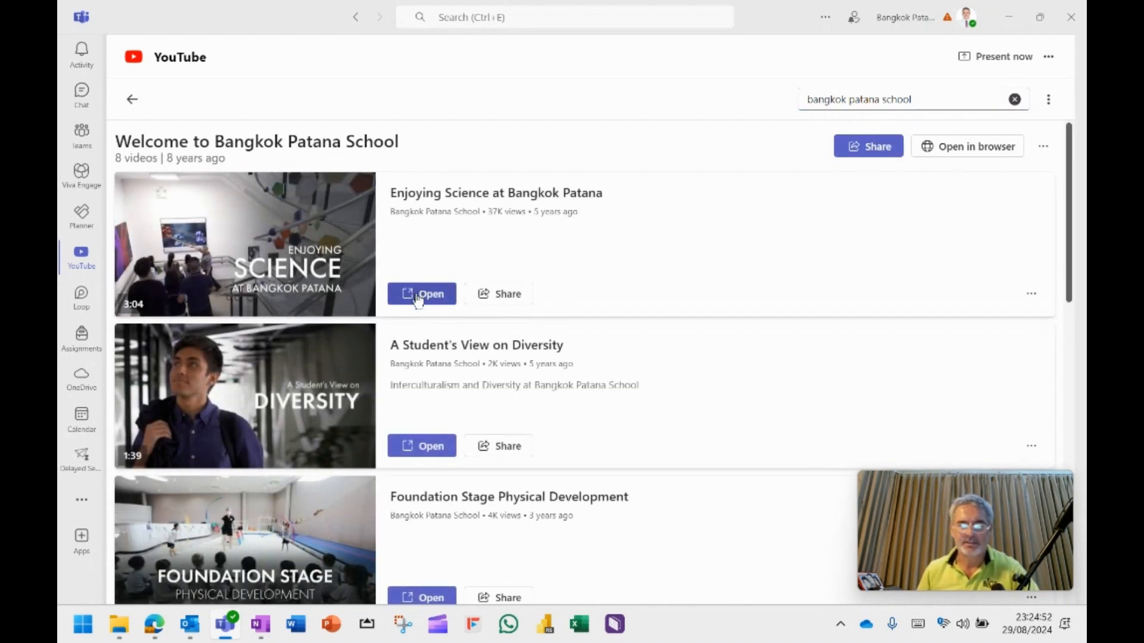
pyautogui.click(422, 295)
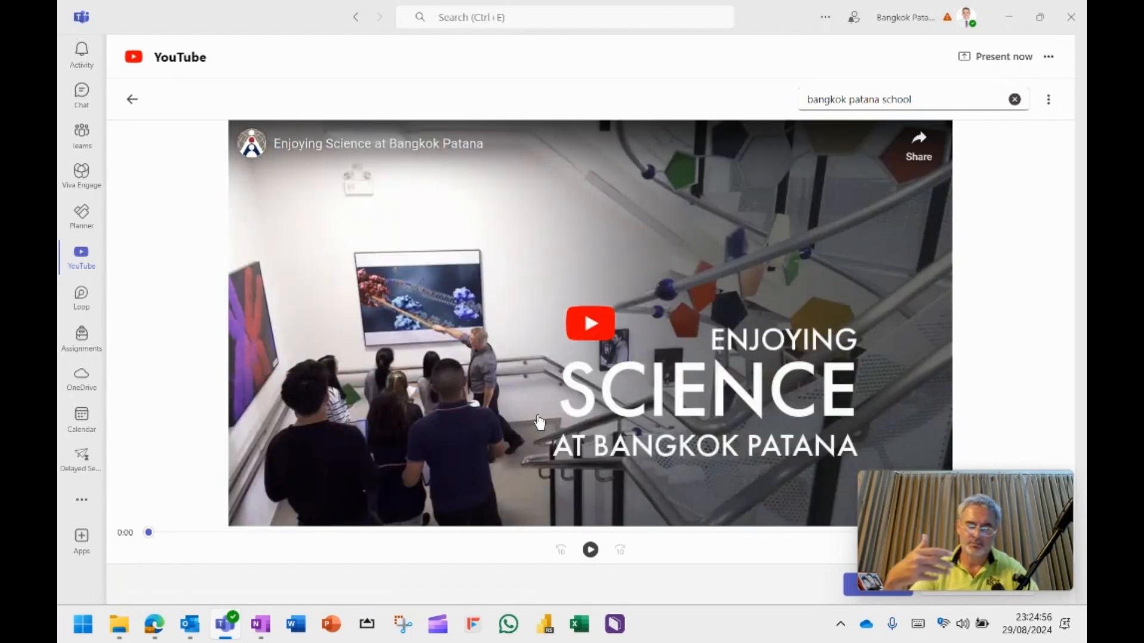
pyautogui.moveTo(81, 258)
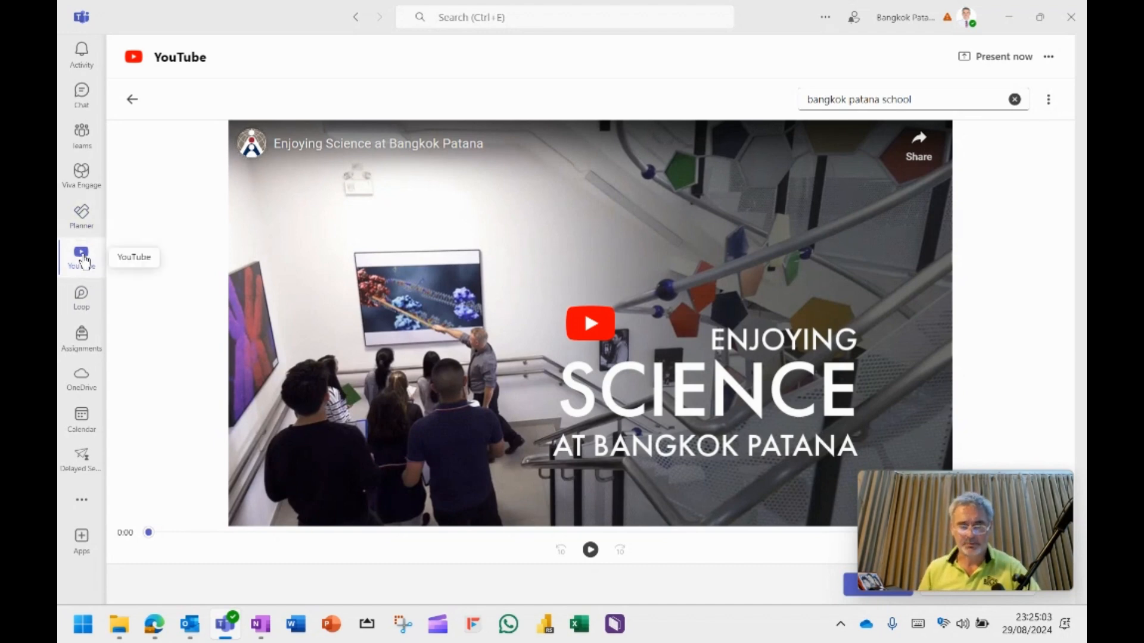
pyautogui.moveTo(200, 548)
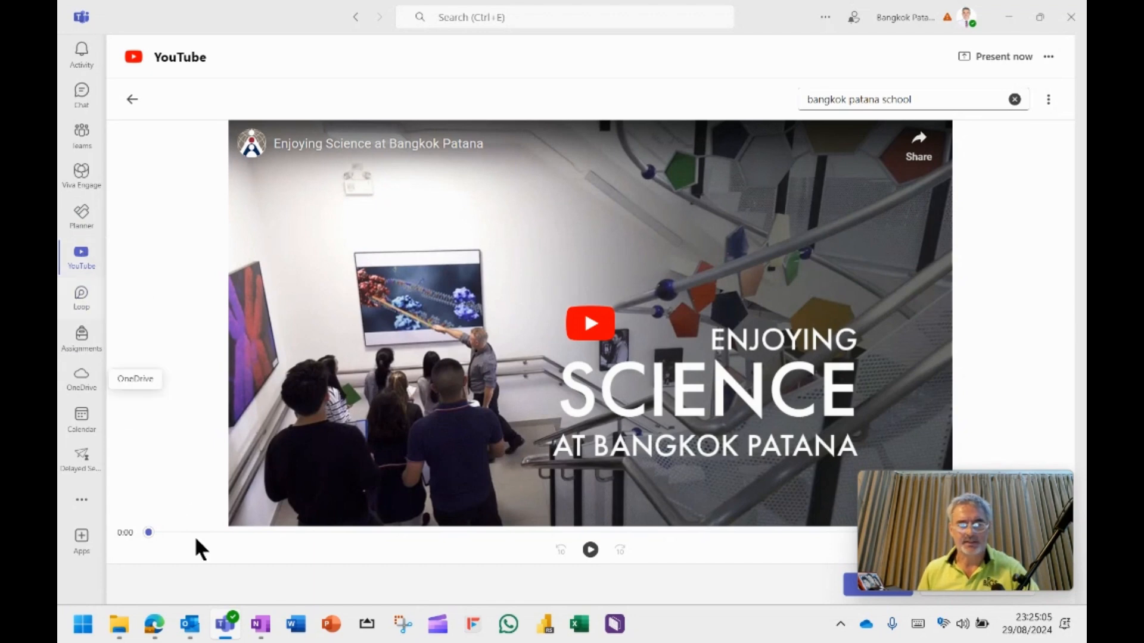
pyautogui.moveTo(842, 28)
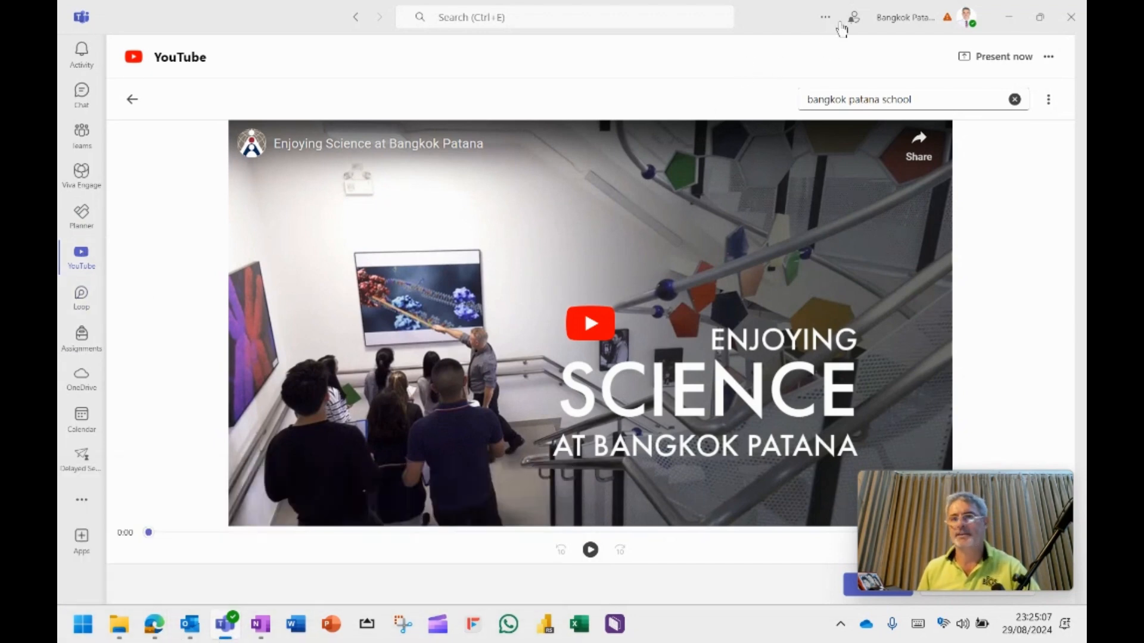
pyautogui.moveTo(824, 17)
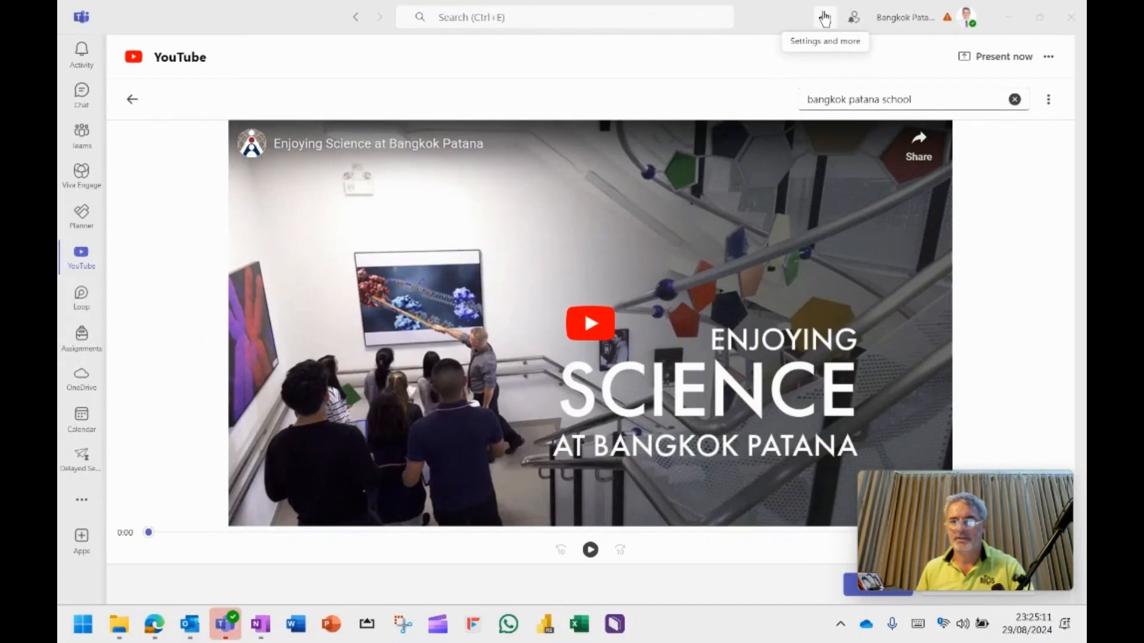
# Show the Files and links settings with the file open preference for Word, PowerPoint and Excel
pyautogui.click(824, 17)
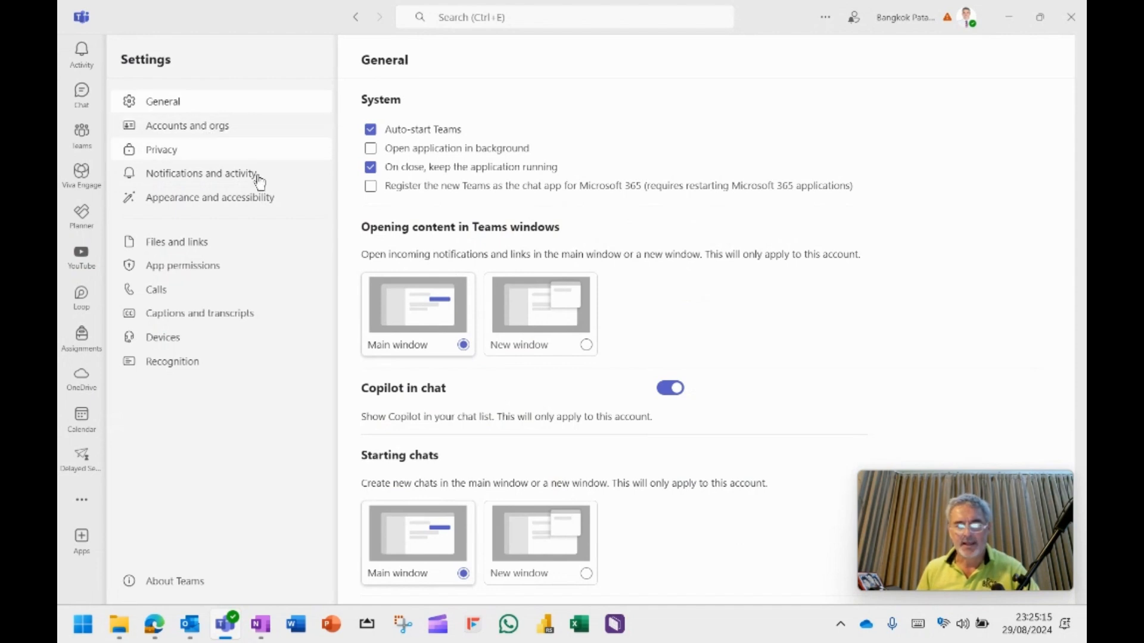
pyautogui.moveTo(176, 242)
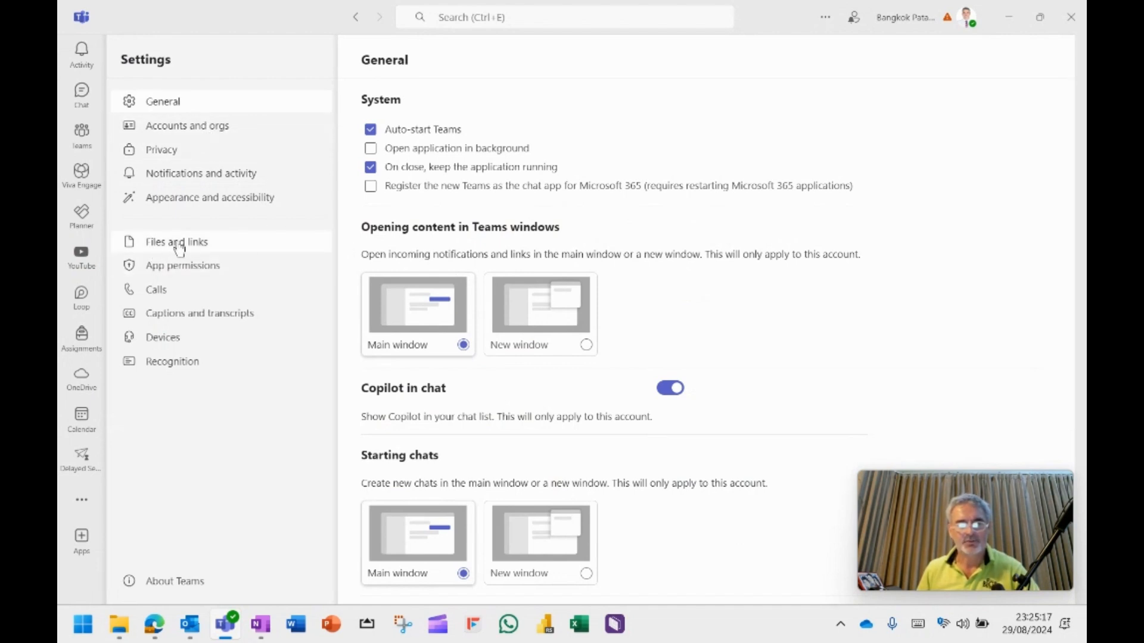
pyautogui.click(177, 241)
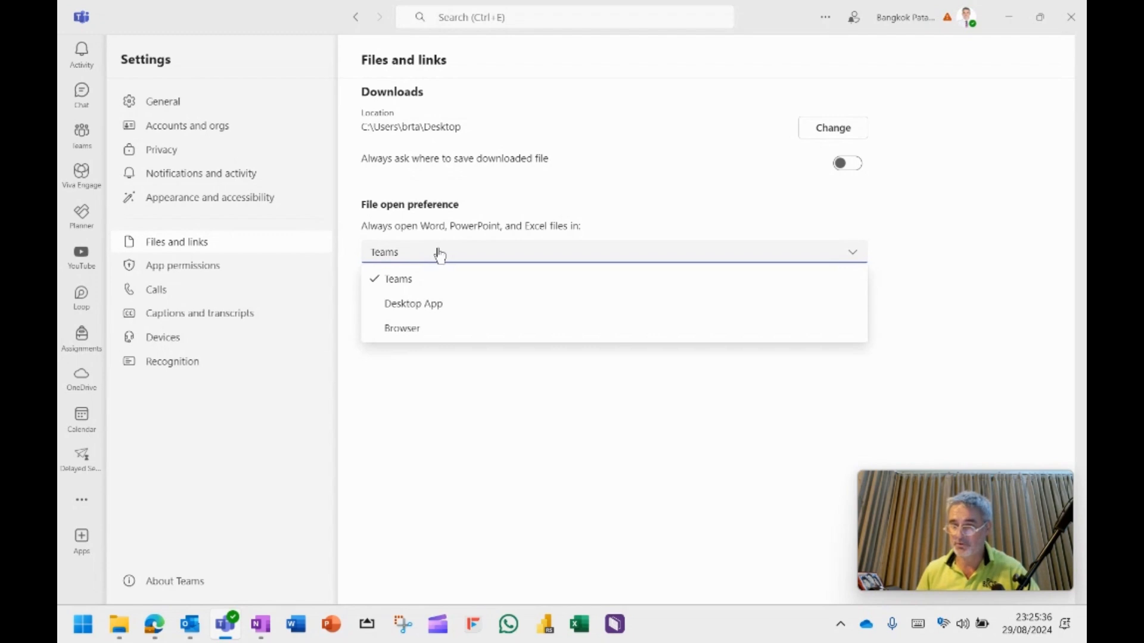
pyautogui.moveTo(440, 262)
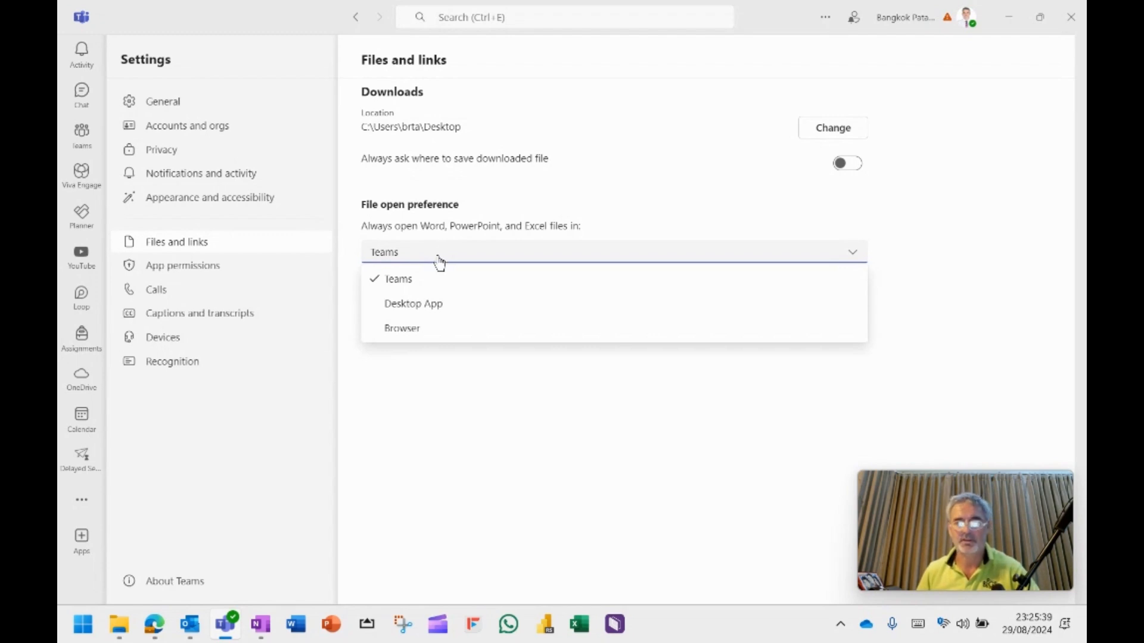
pyautogui.moveTo(434, 278)
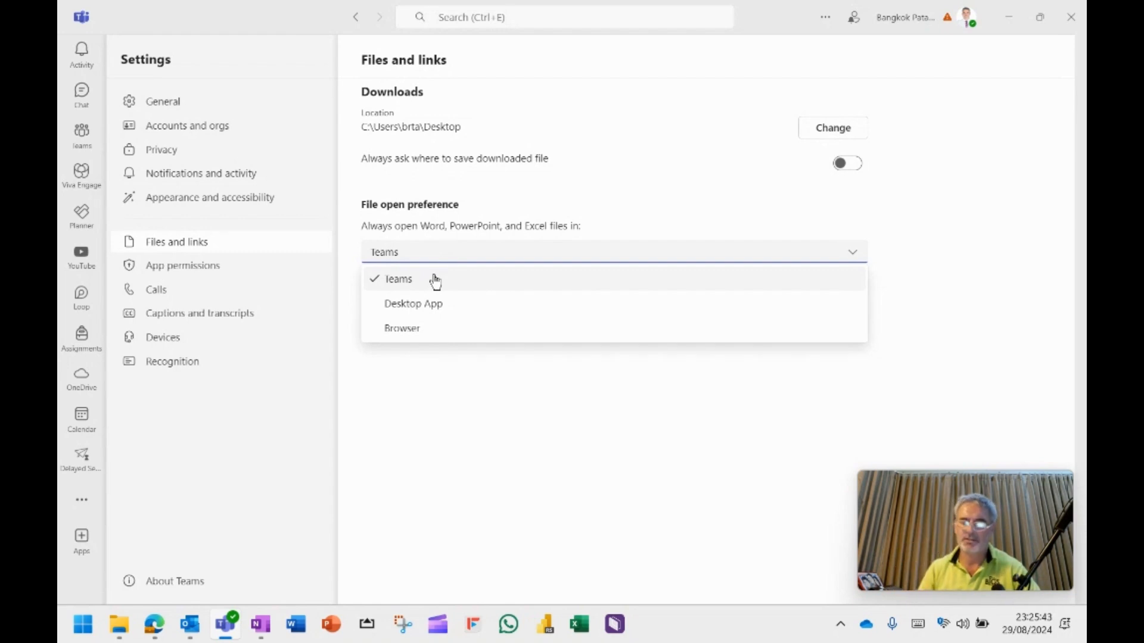
pyautogui.moveTo(443, 278)
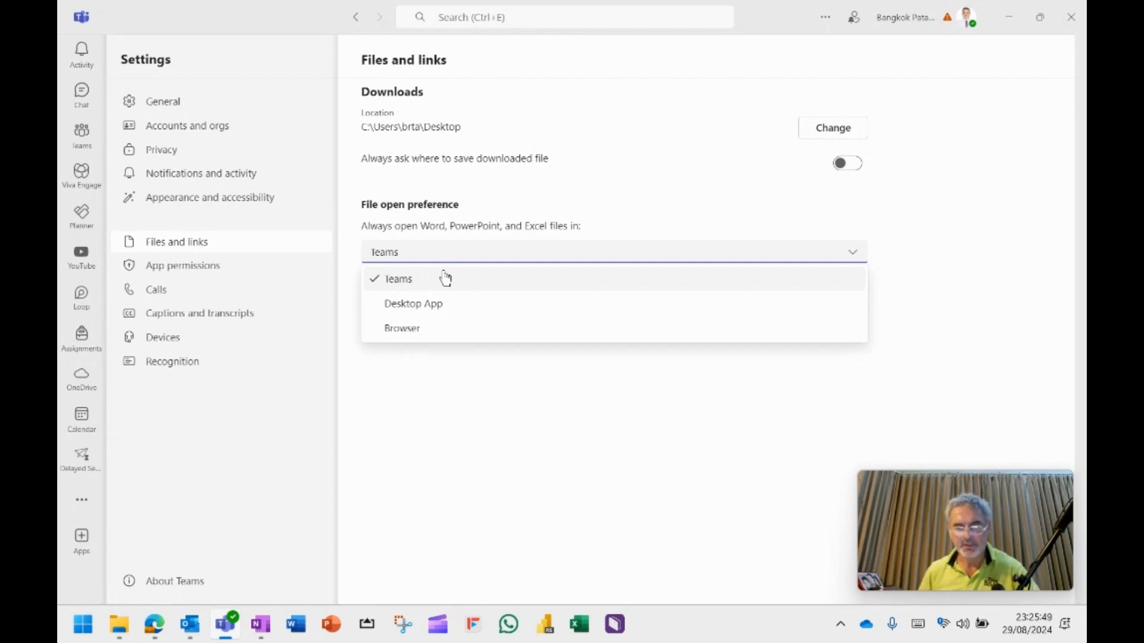
pyautogui.click(398, 279)
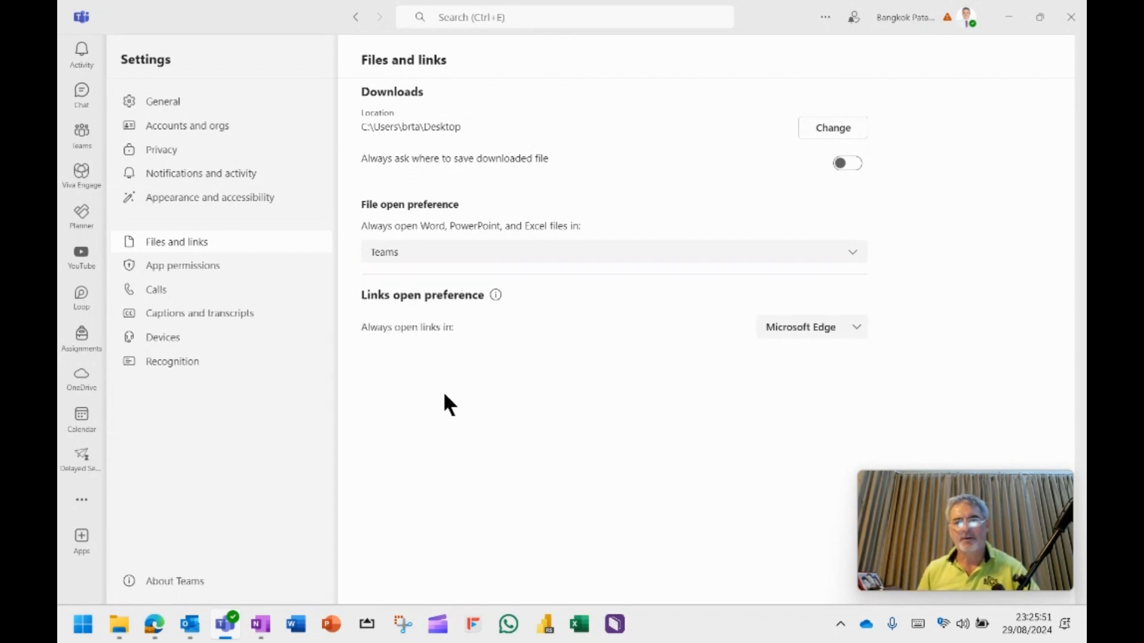
pyautogui.click(811, 326)
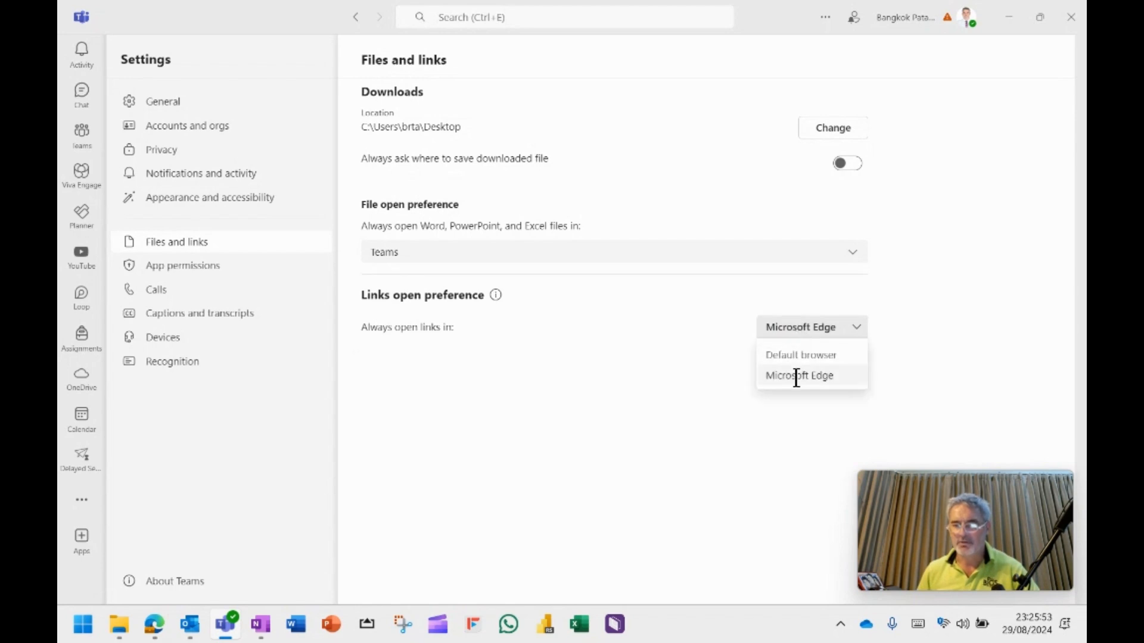
pyautogui.click(798, 376)
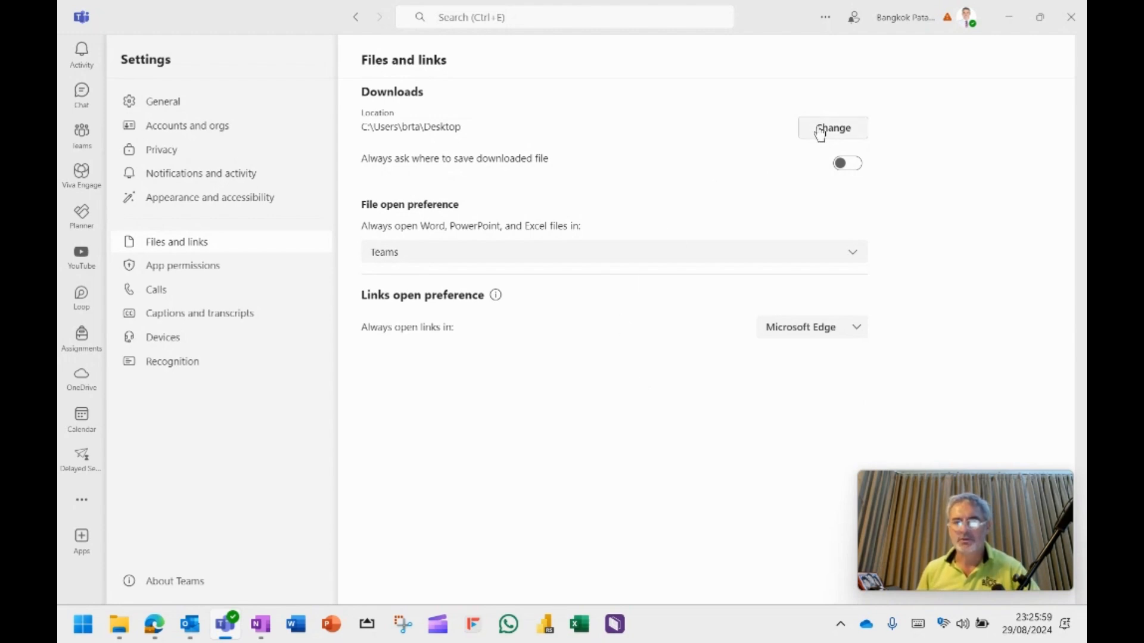
pyautogui.click(832, 127)
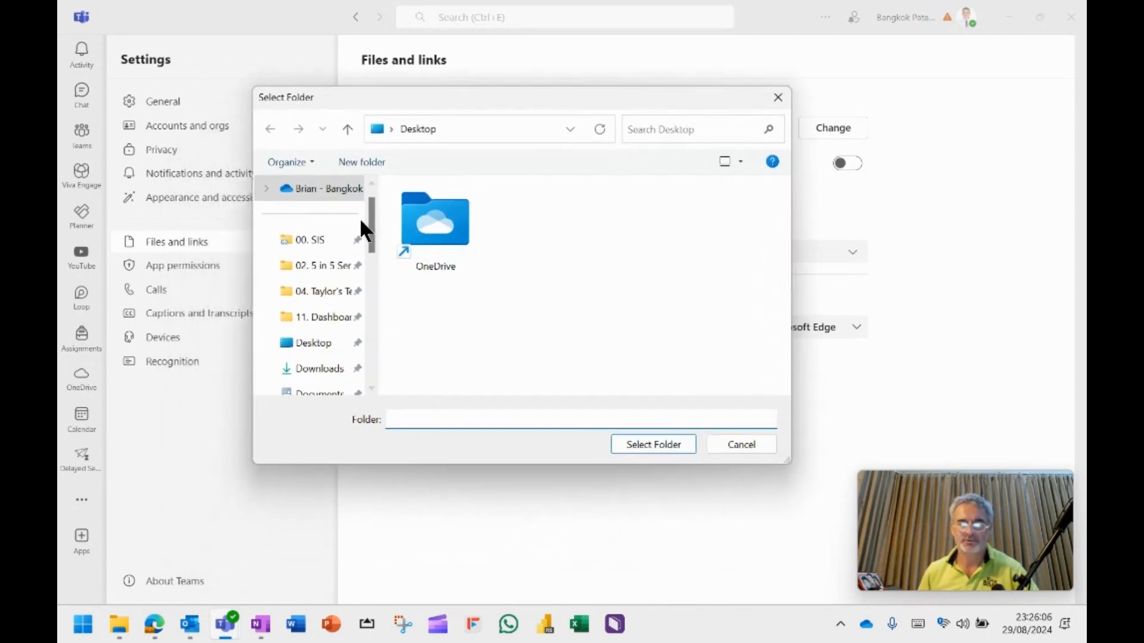
pyautogui.click(652, 445)
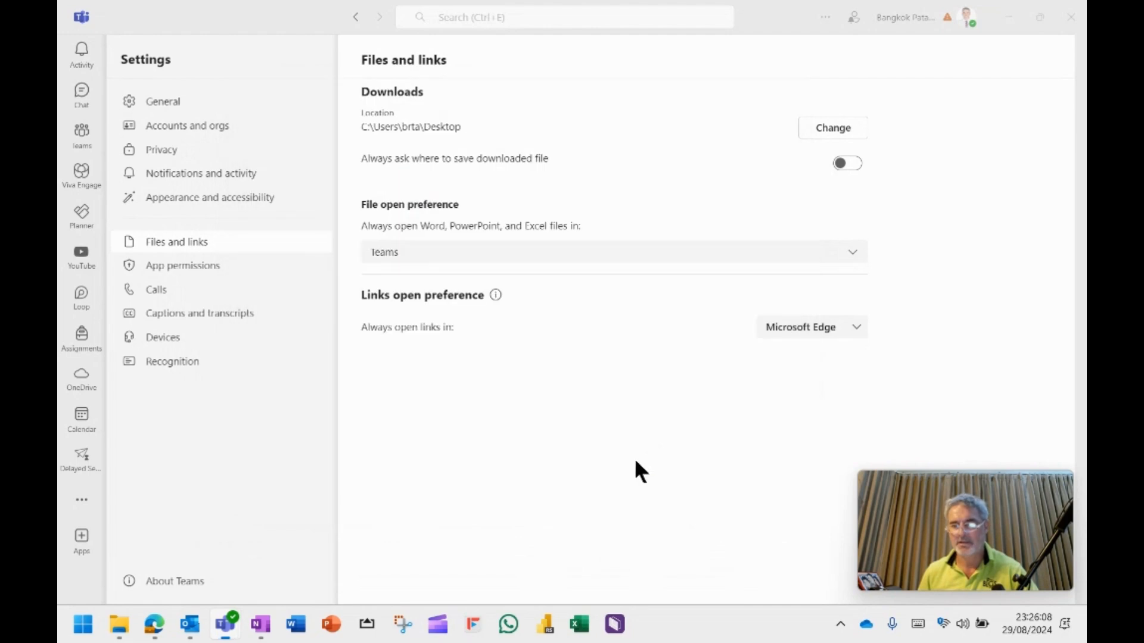
pyautogui.moveTo(632, 477)
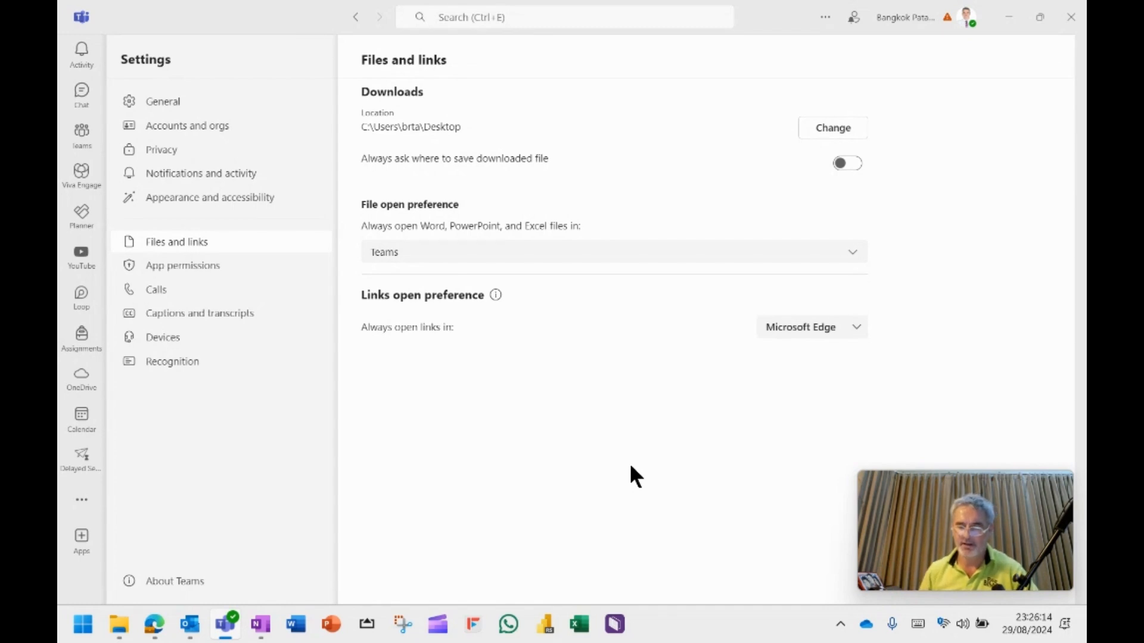
pyautogui.moveTo(205, 337)
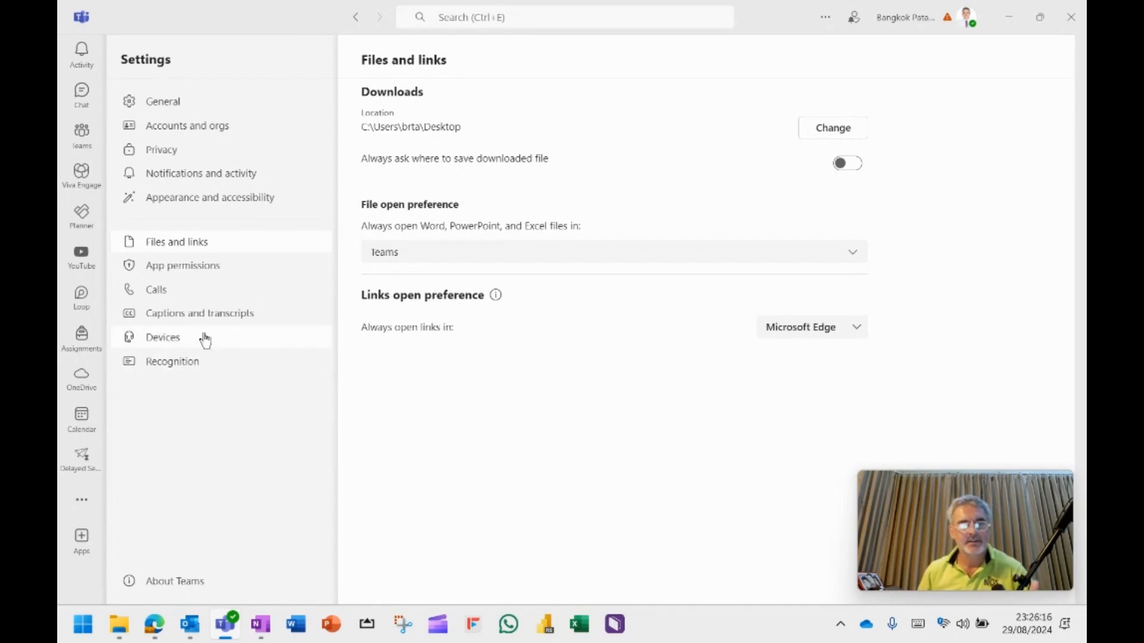
pyautogui.moveTo(119, 394)
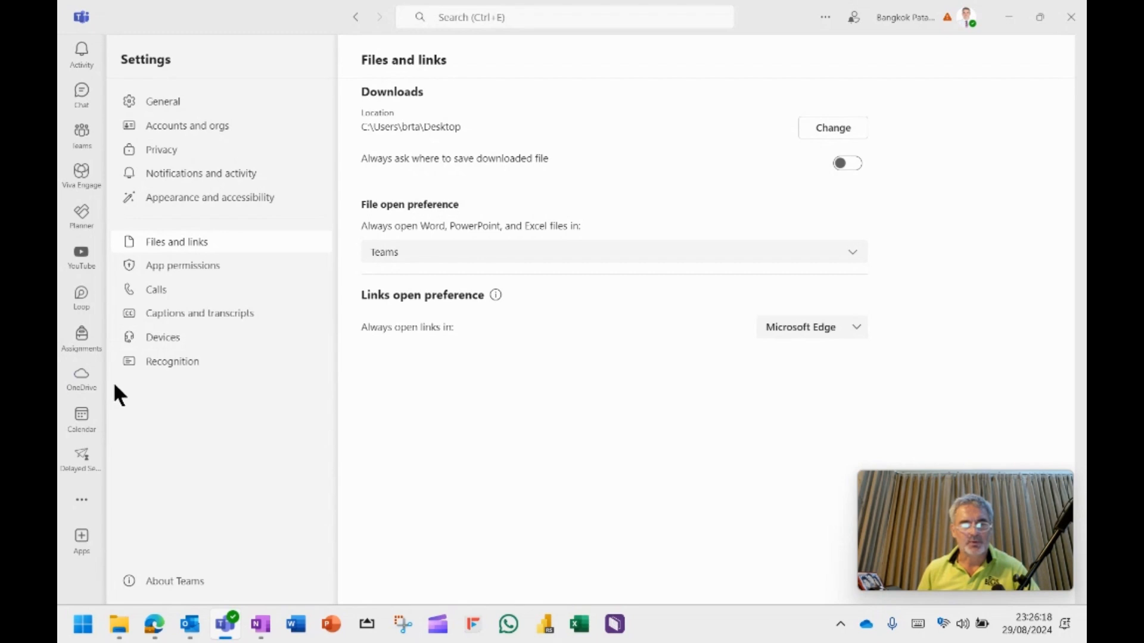
pyautogui.moveTo(81, 95)
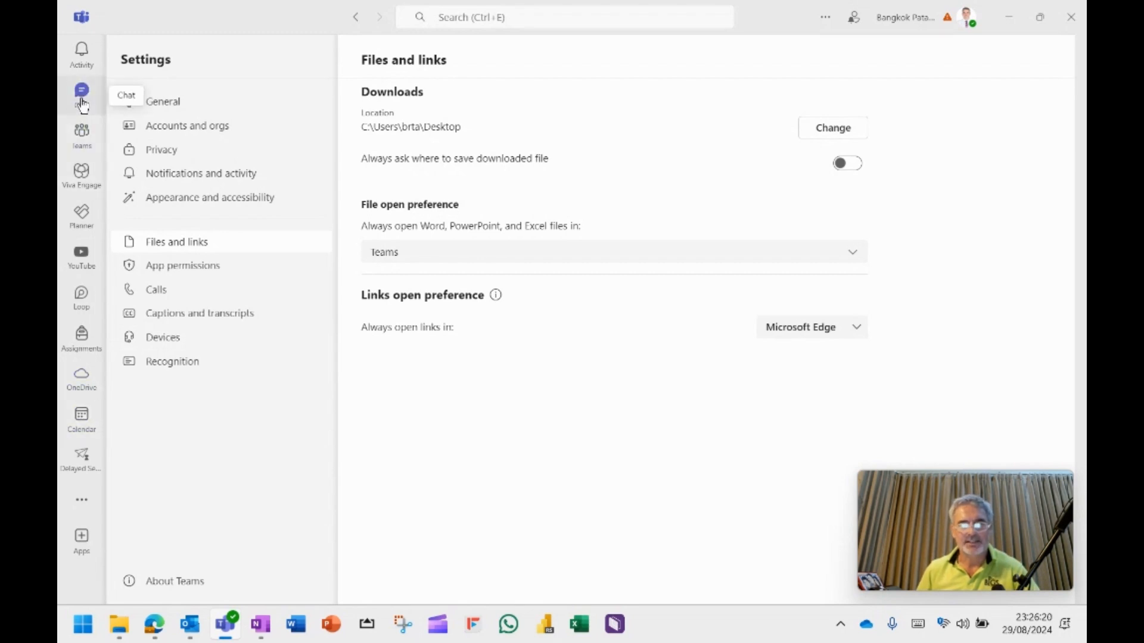
# In a group chat set status to do not disturb with /dnd, then start /available to reset it
pyautogui.click(81, 96)
pyautogui.write('/')
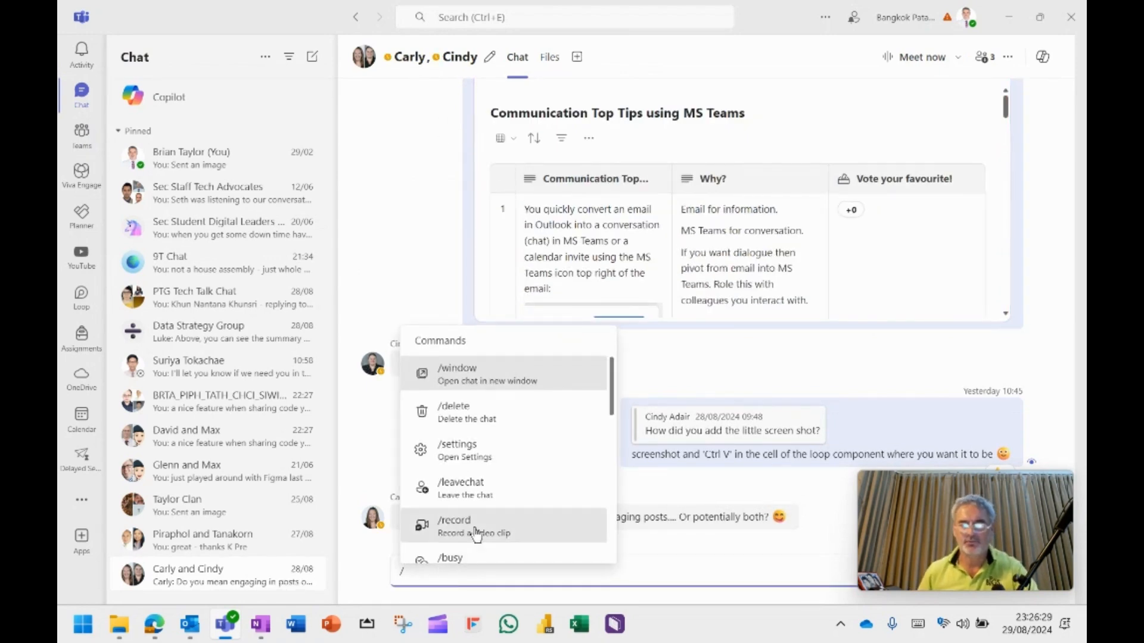
pyautogui.scroll(-3)
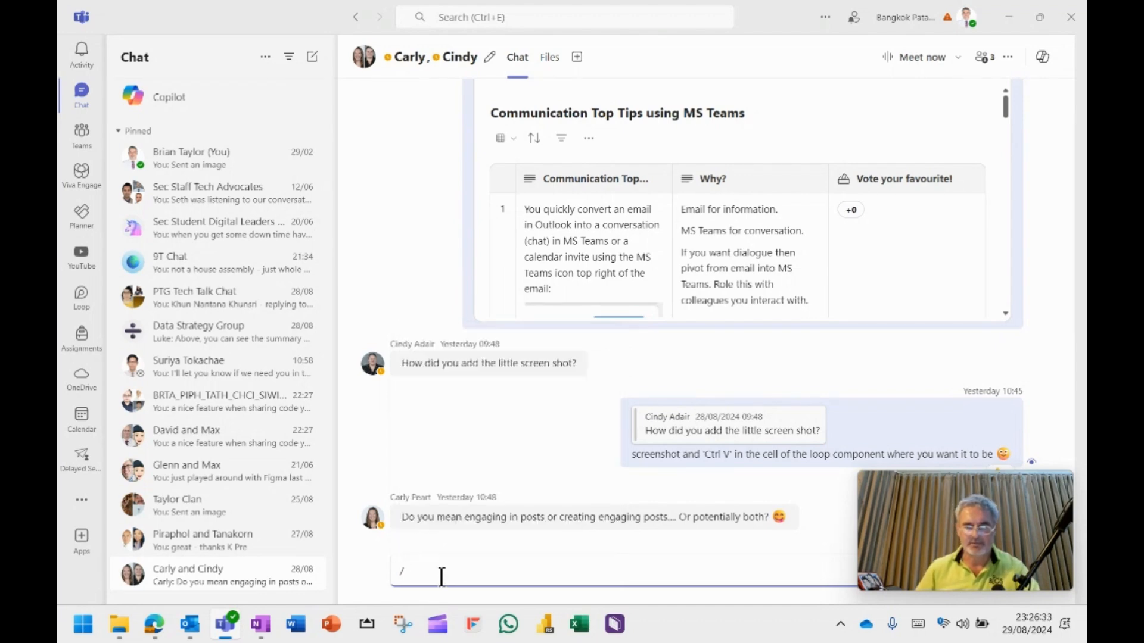
pyautogui.write('dnd')
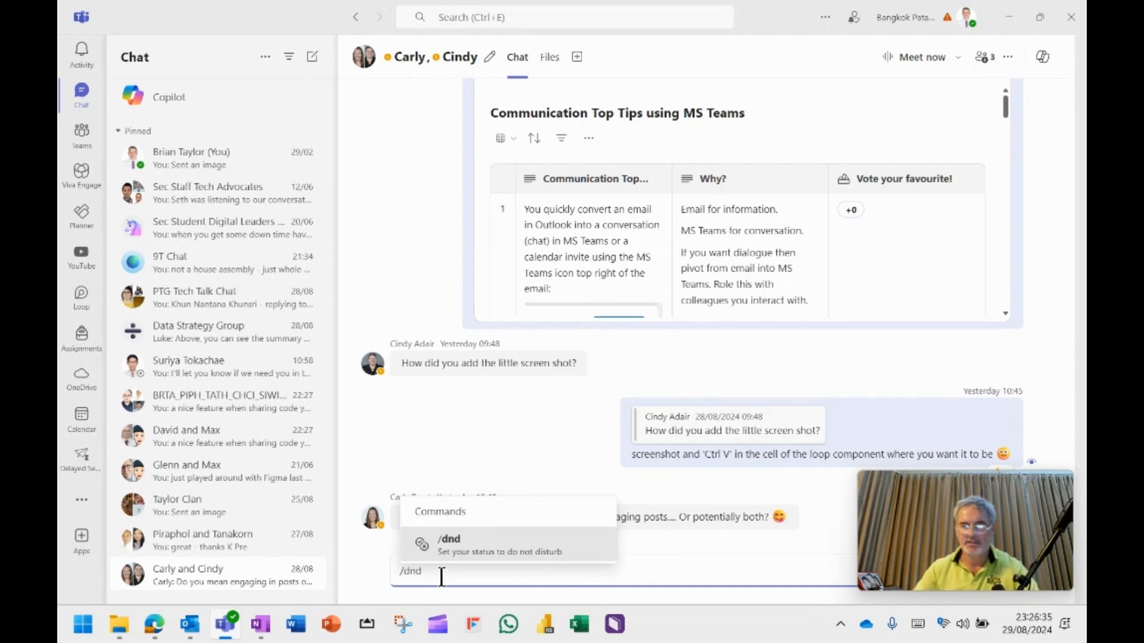
pyautogui.press('Return')
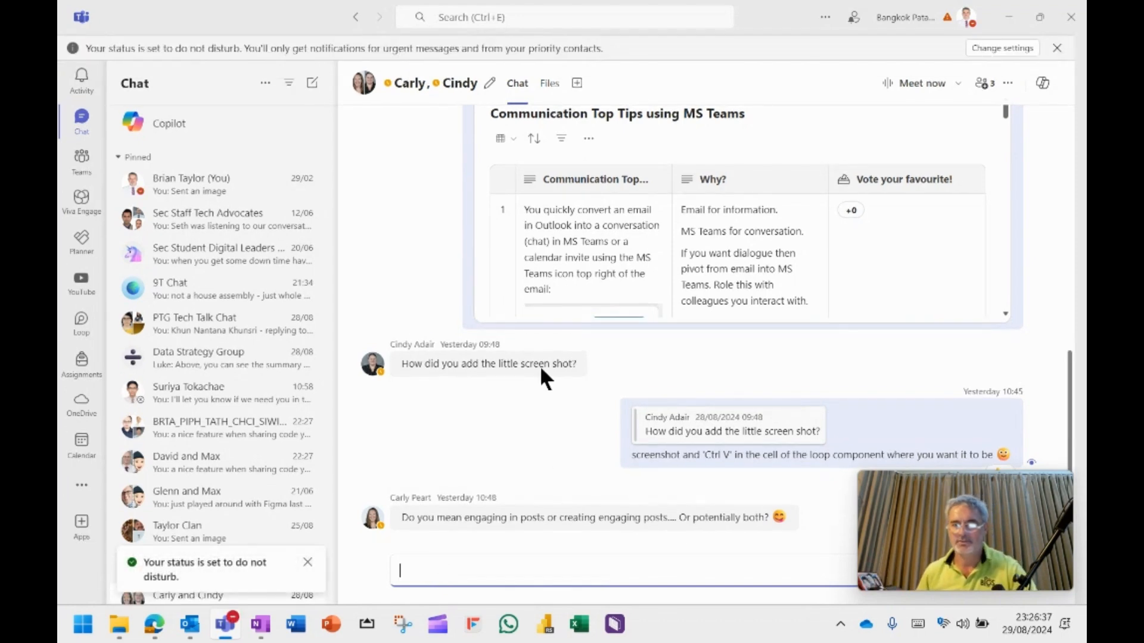
pyautogui.click(561, 16)
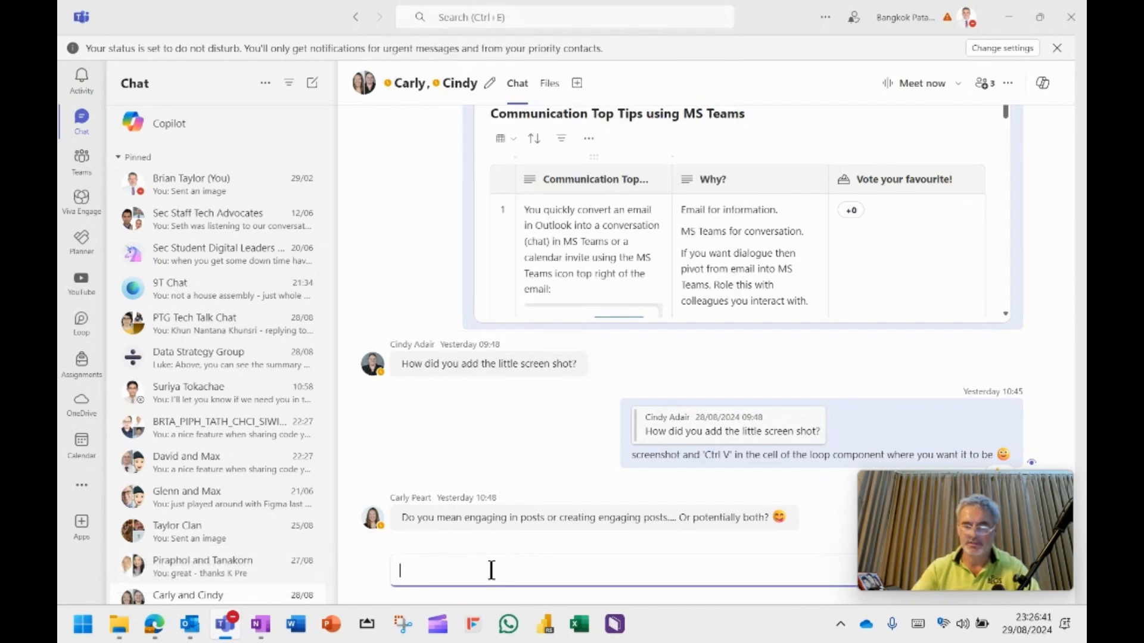
pyautogui.write('/ava')
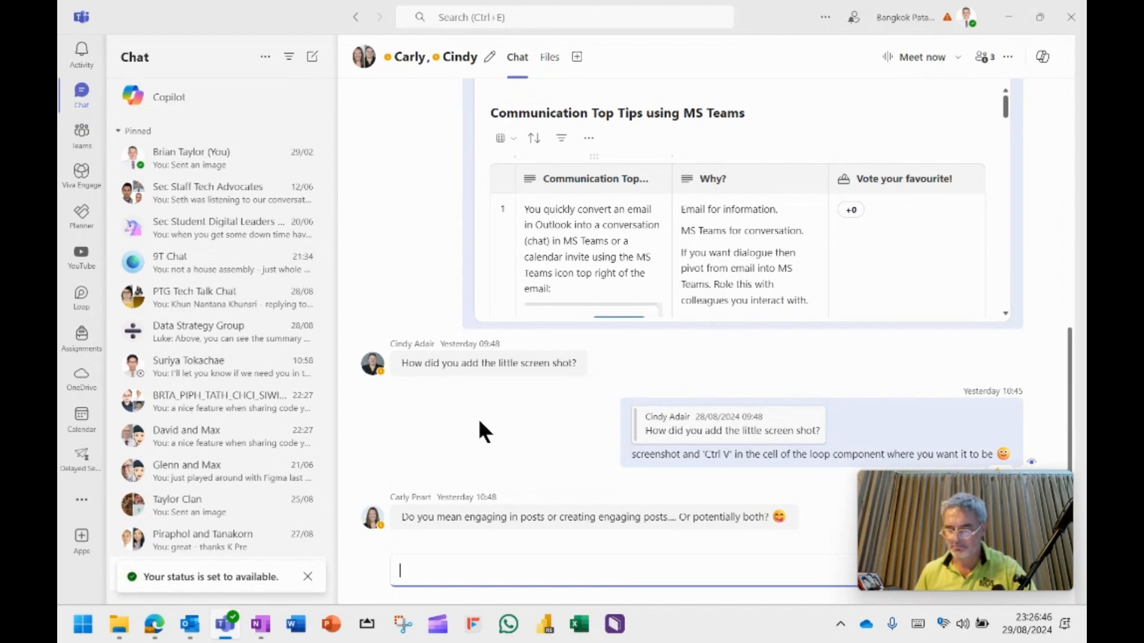
pyautogui.moveTo(234, 336)
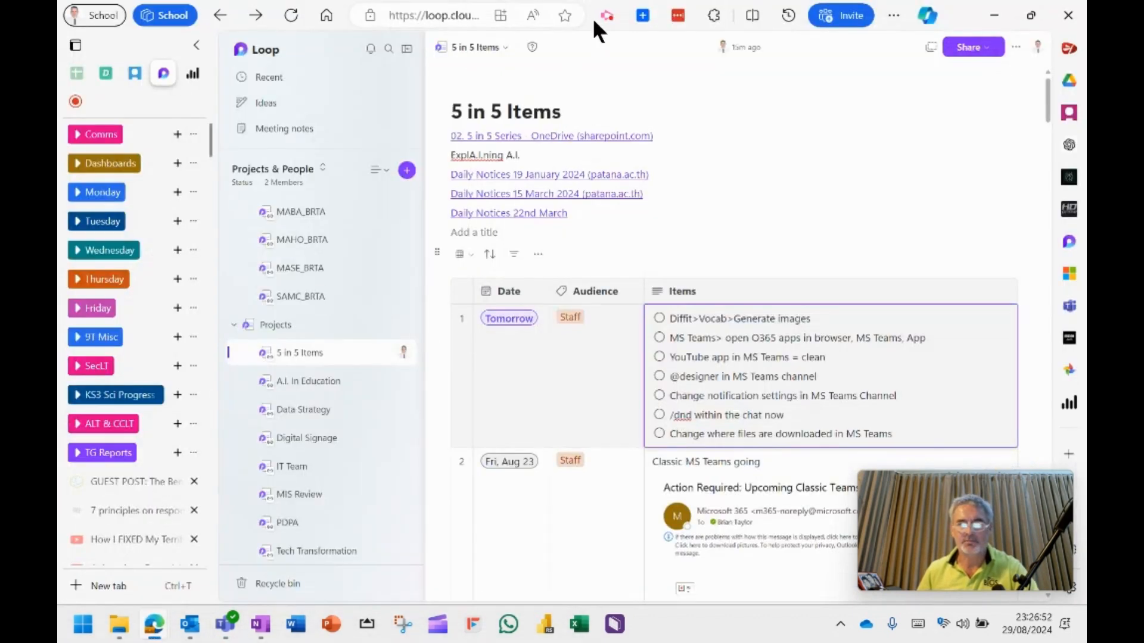
# Switch to the browser showing the Microsoft Loop '5 in 5 Items' page of tomorrow's Teams tips
pyautogui.click(606, 15)
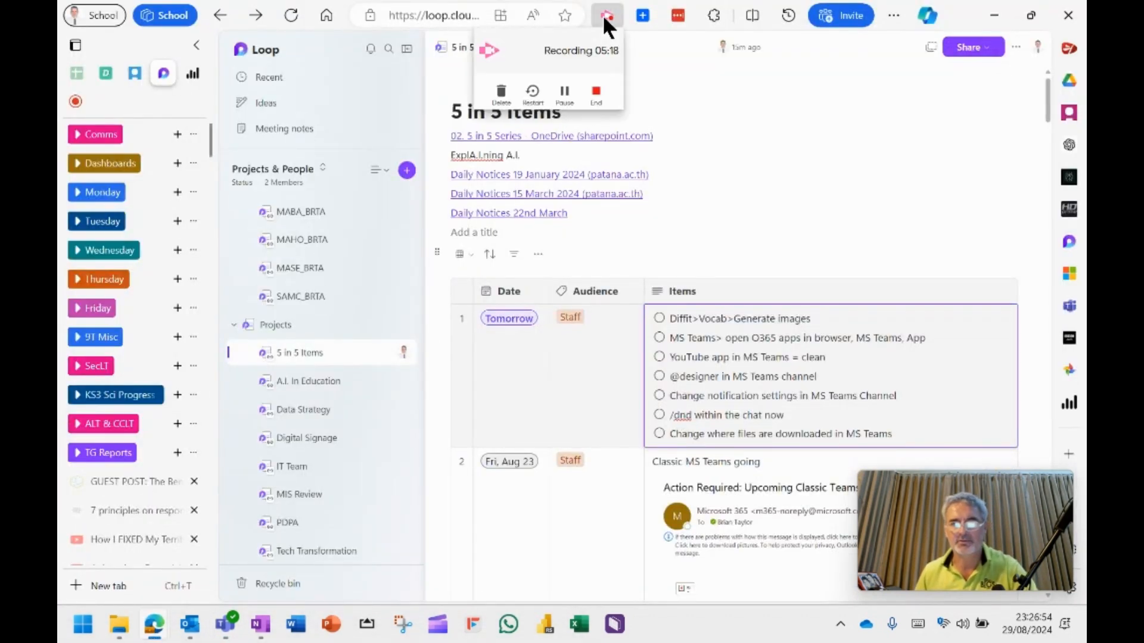